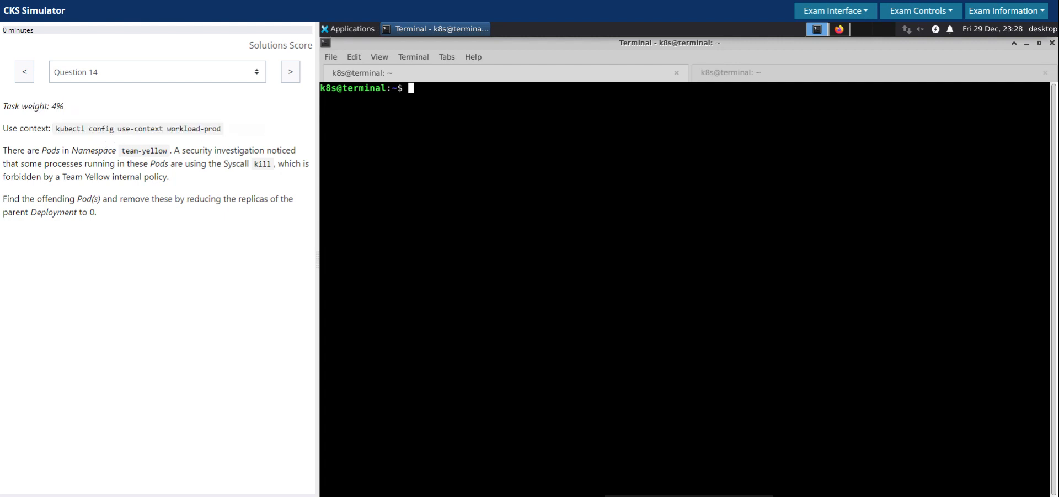
Step: Switch to the workload-prod context and review the task text about removing offending pods and scaling their Deployment
type("kubectl config use-context workload-prod")
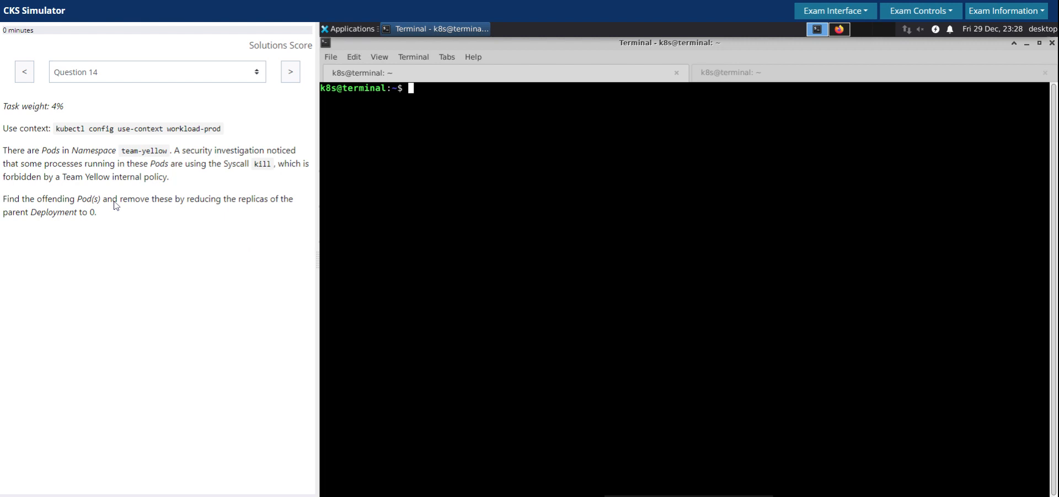
left_click_drag(20, 150, 97, 150)
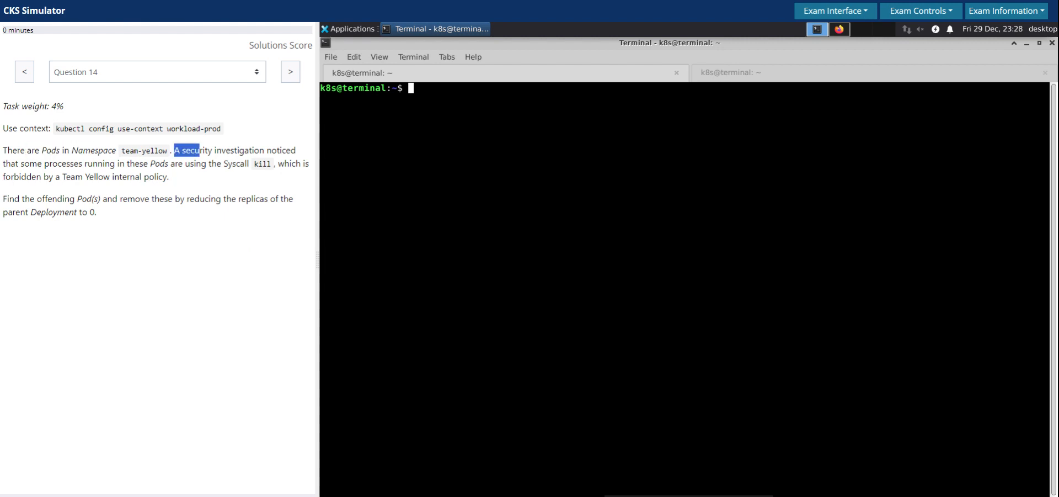
left_click_drag(174, 150, 285, 150)
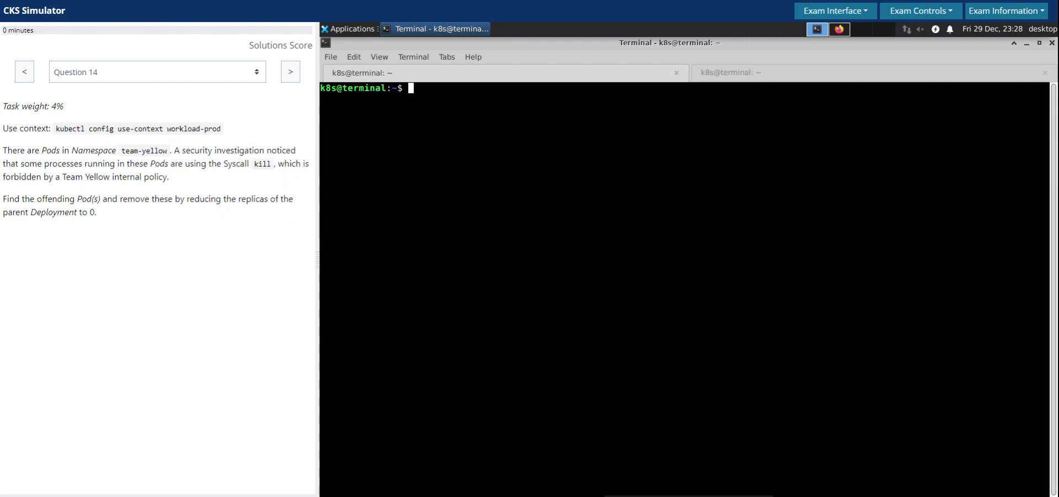
left_click_drag(20, 177, 169, 177)
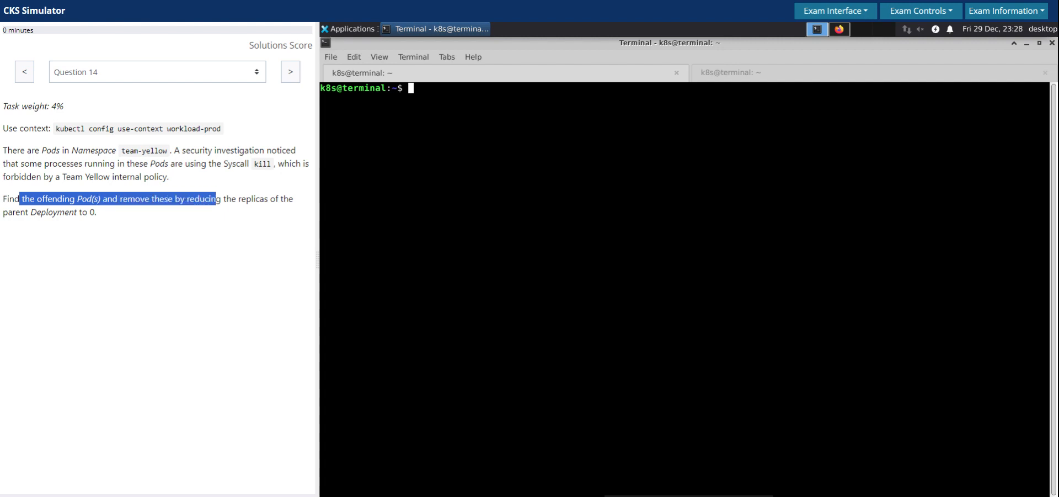
left_click_drag(217, 198, 47, 212)
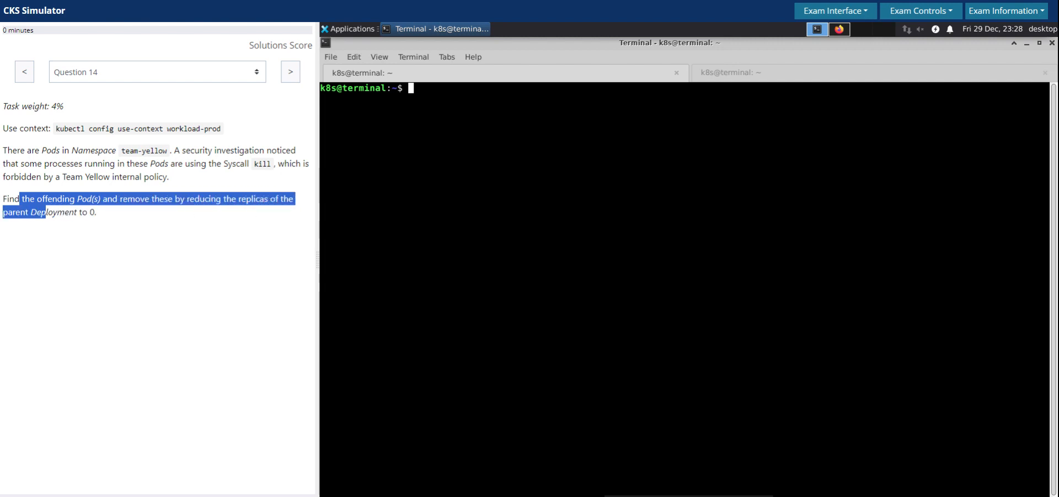
left_click(404, 236)
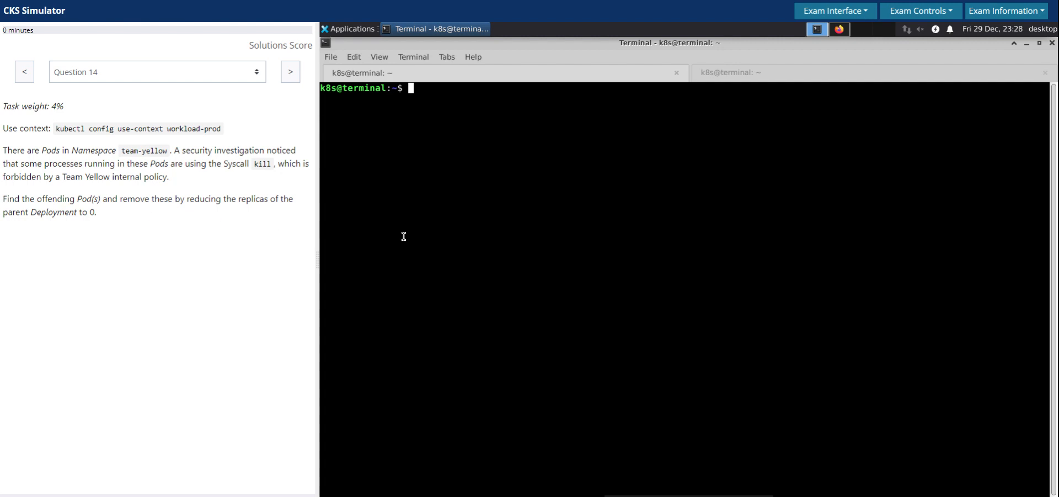
mouse_move(527, 173)
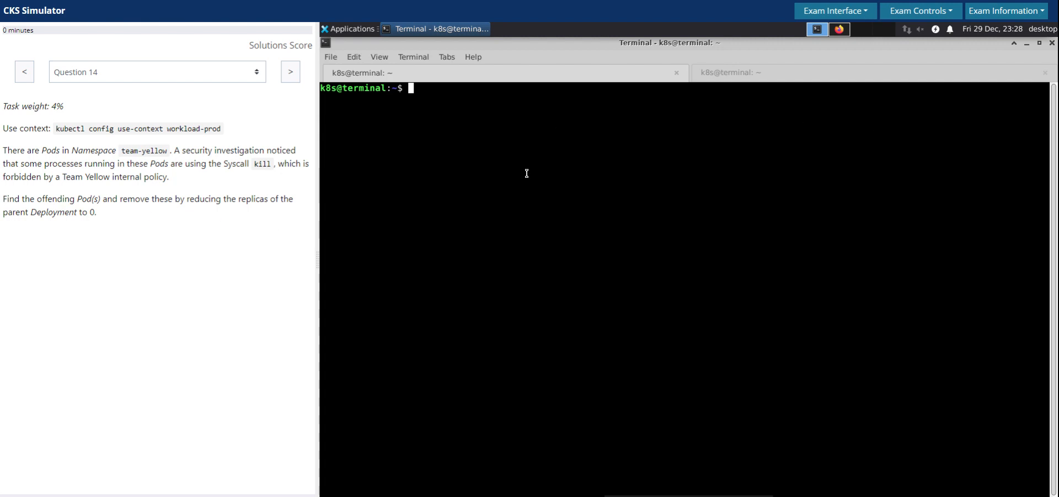
Step: List the team-yellow pods with 'k -n team-yellow get pods -o wide' and pick up node name cluster1-node1
type("k")
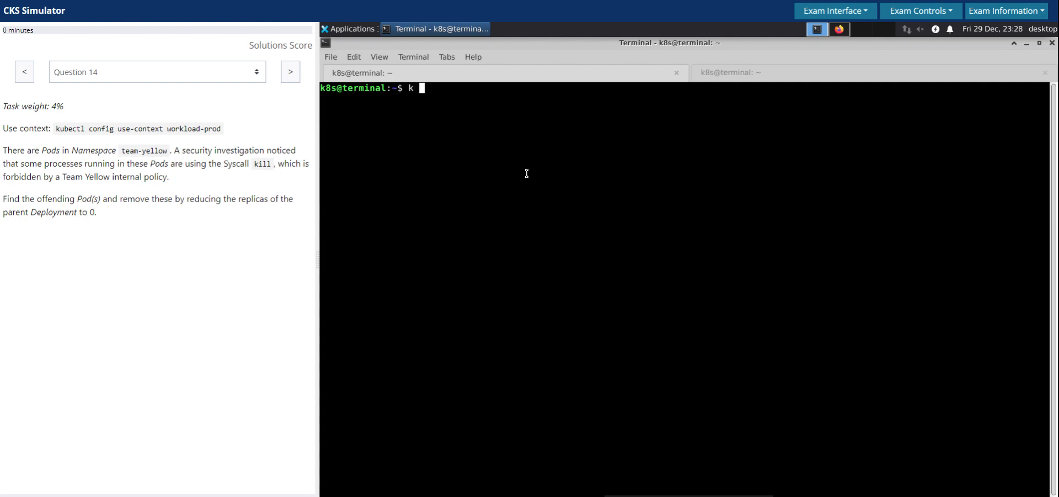
type("-n team")
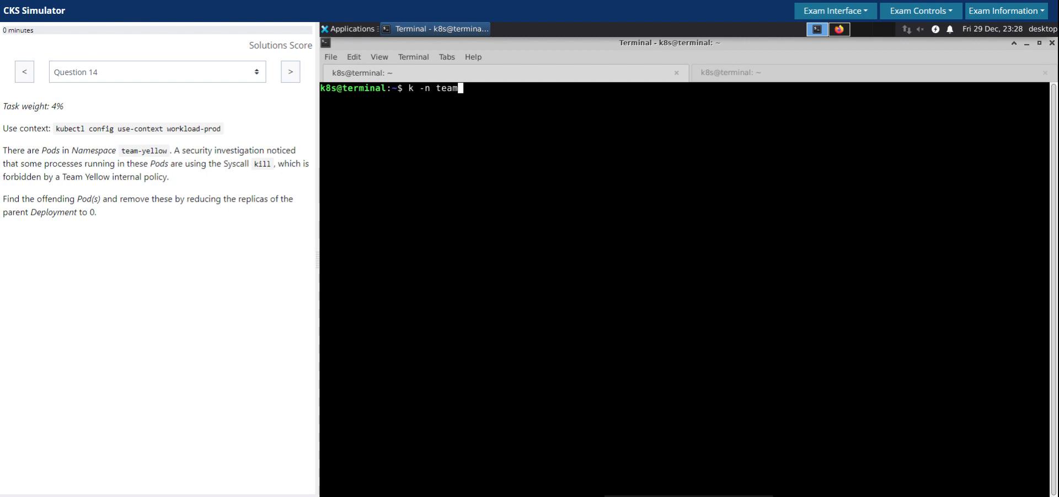
type("-yellow")
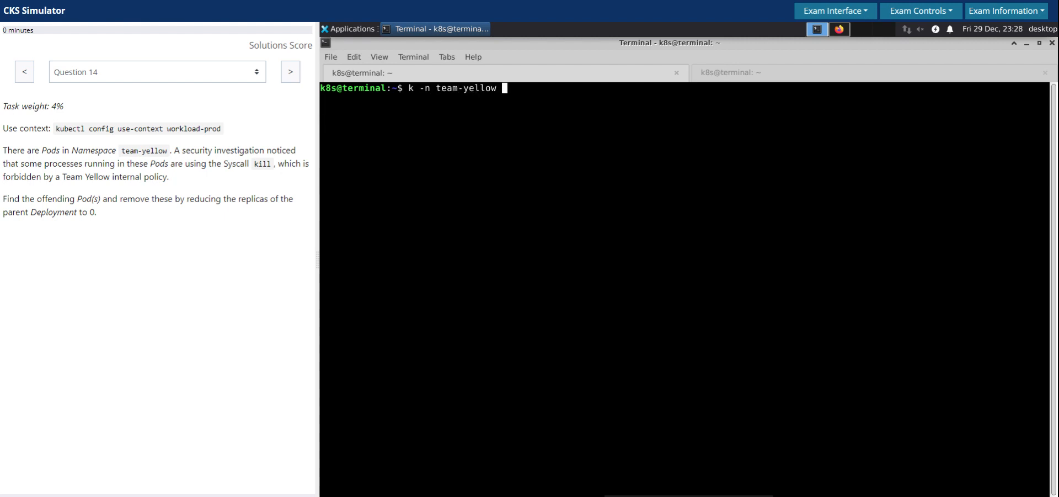
type("get pods -o wide")
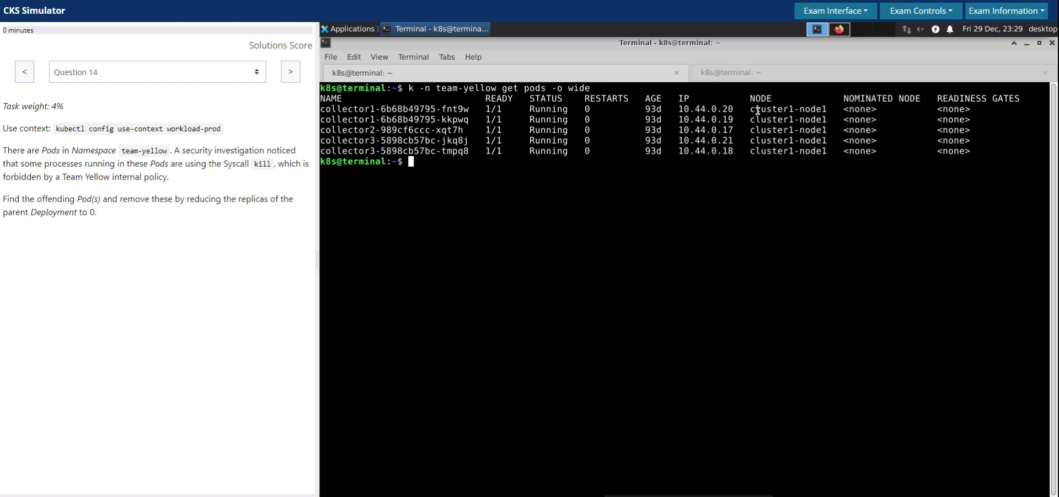
double_click(788, 110)
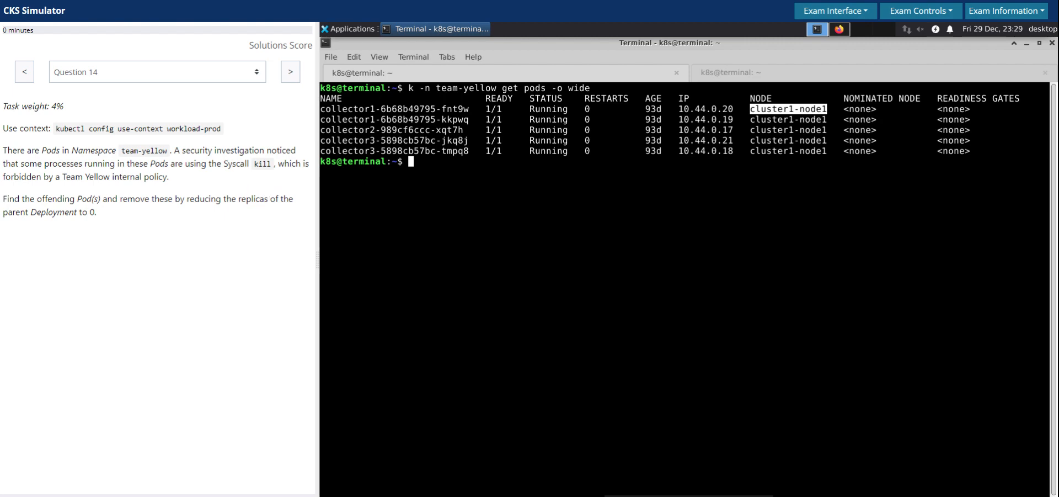
mouse_move(934, 142)
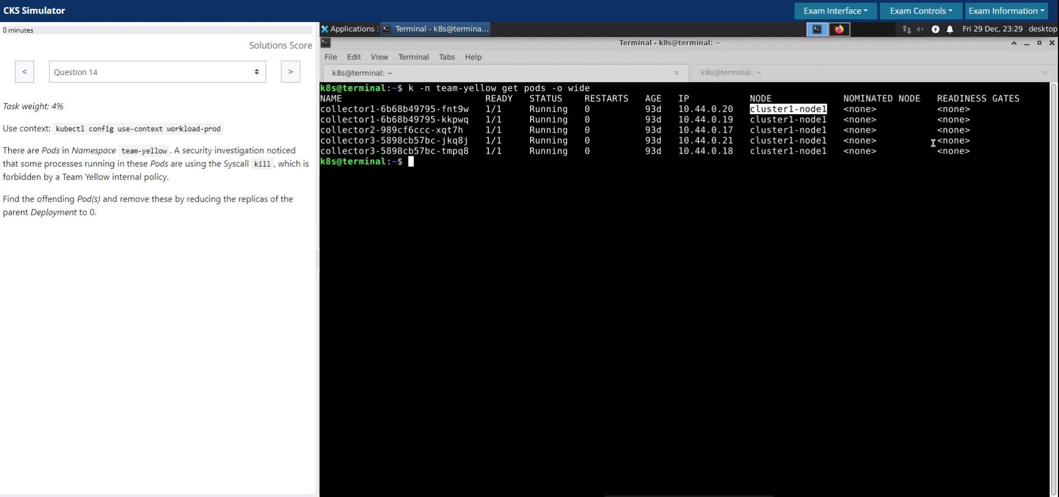
mouse_move(815, 206)
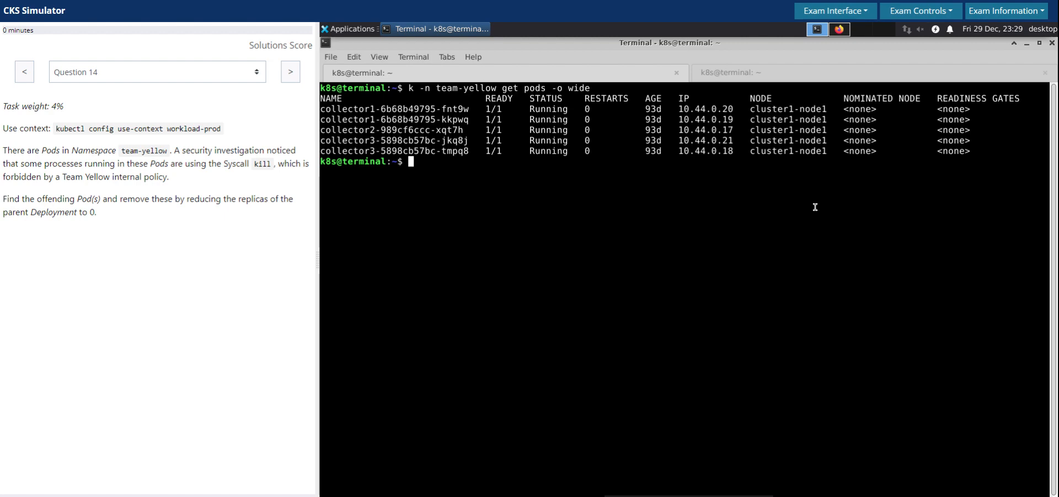
Step: SSH into cluster1-node1 and list its running containers with crictl ps
type("ssh cluster1-node1")
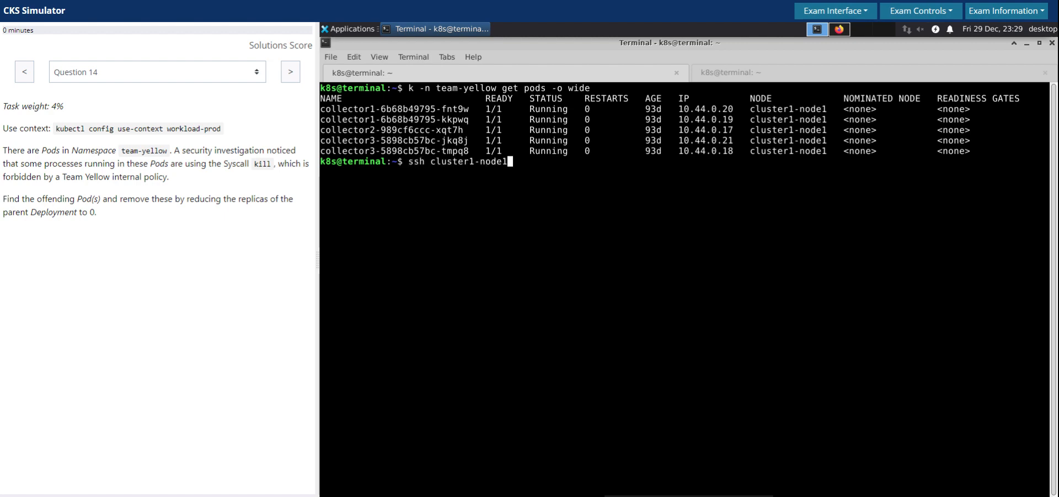
key("Return")
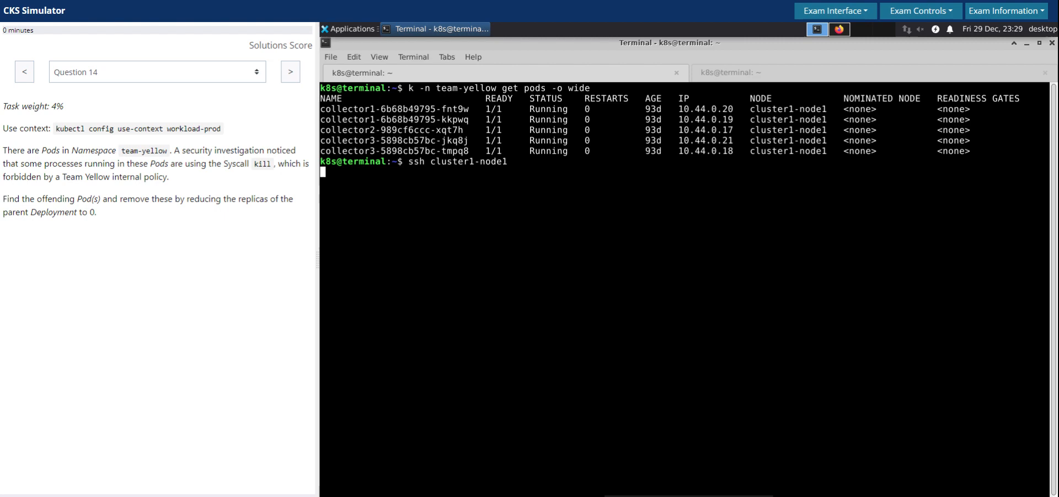
type("cle")
type("cric")
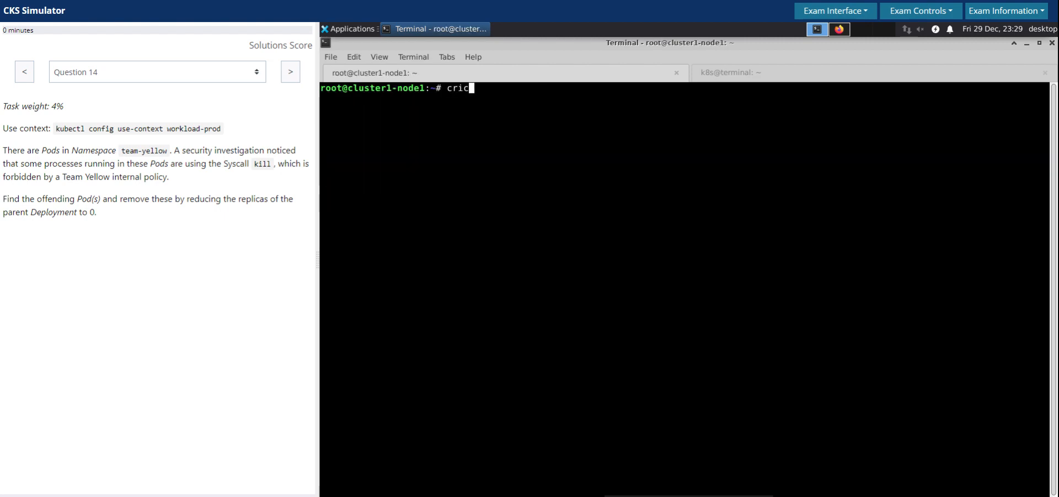
type("l")
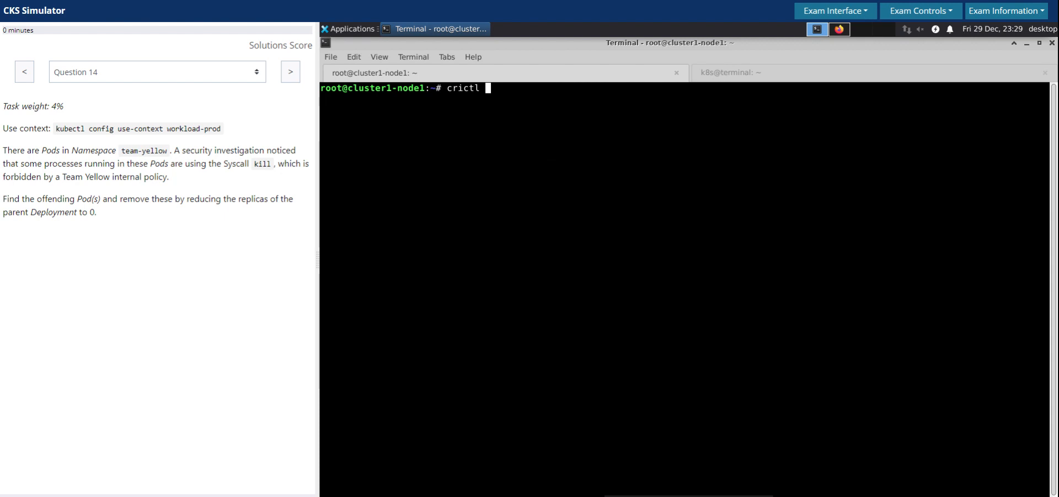
type("ps")
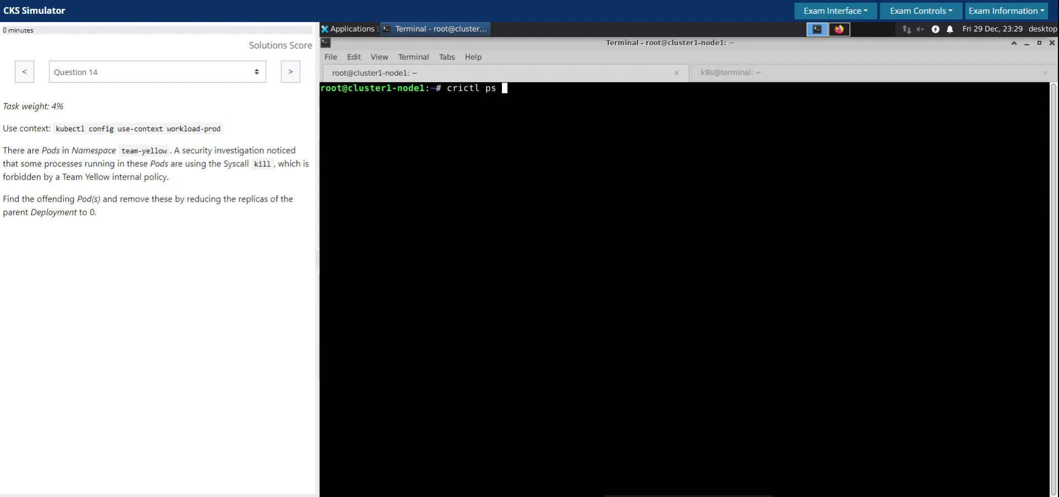
key("Return")
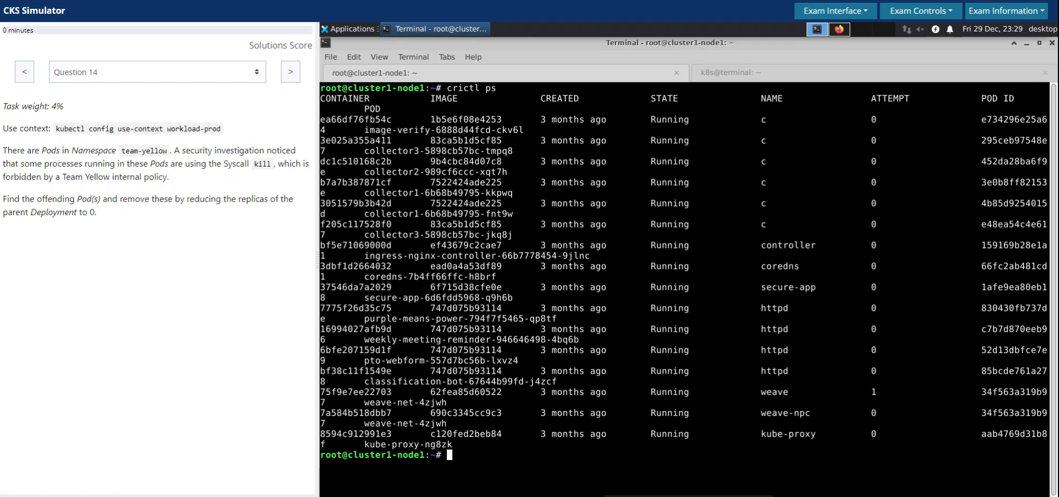
type("crictl ps")
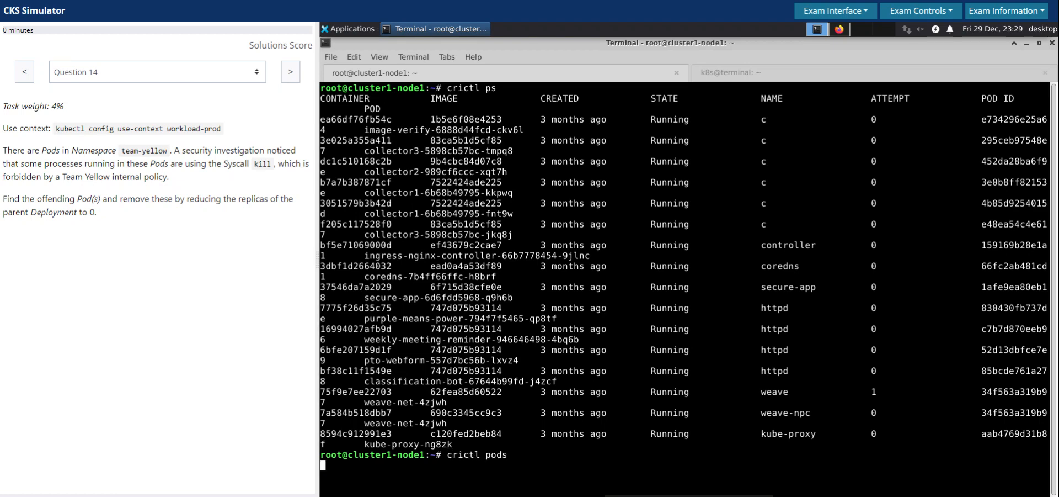
Step: List the team-yellow pod sandboxes with crictl pods --namespace team-yellow and copy the first collector1 pod ID
key("Return")
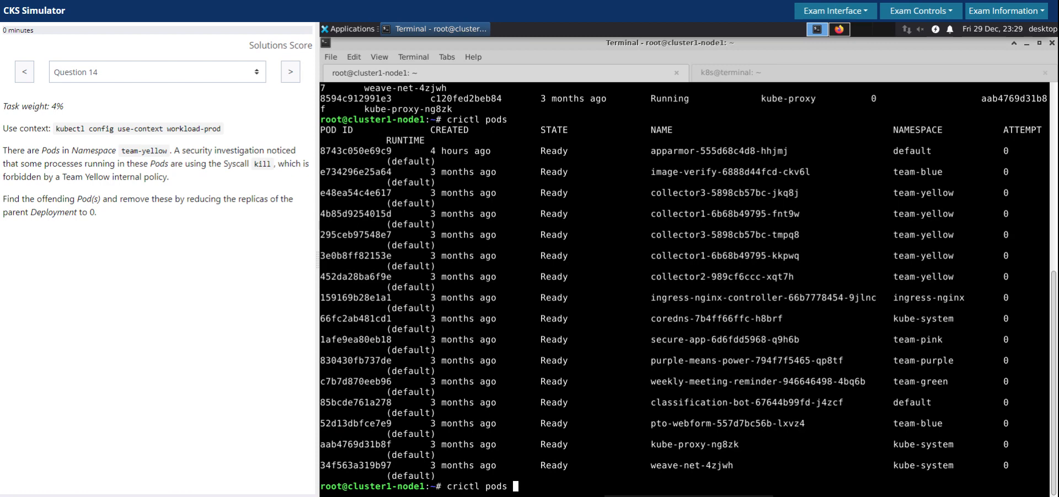
type("--na")
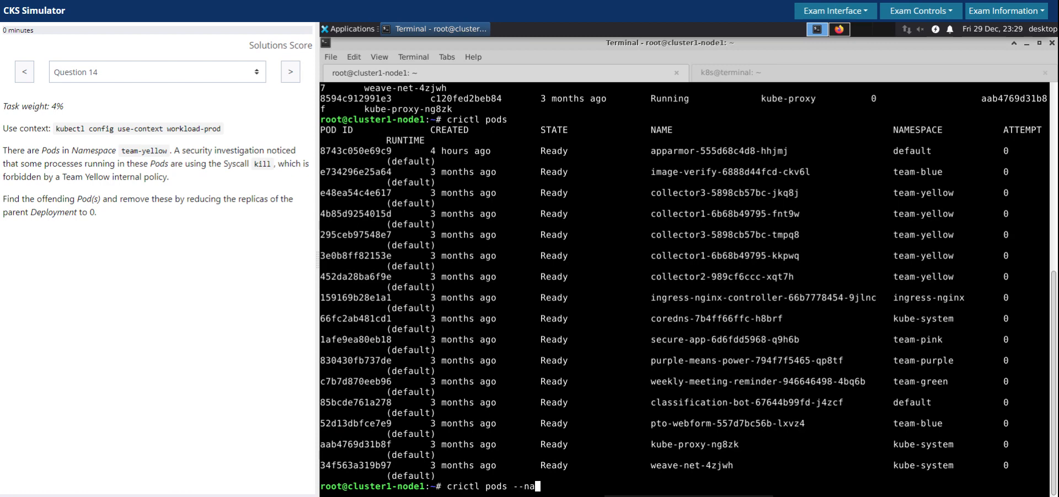
type("mespc")
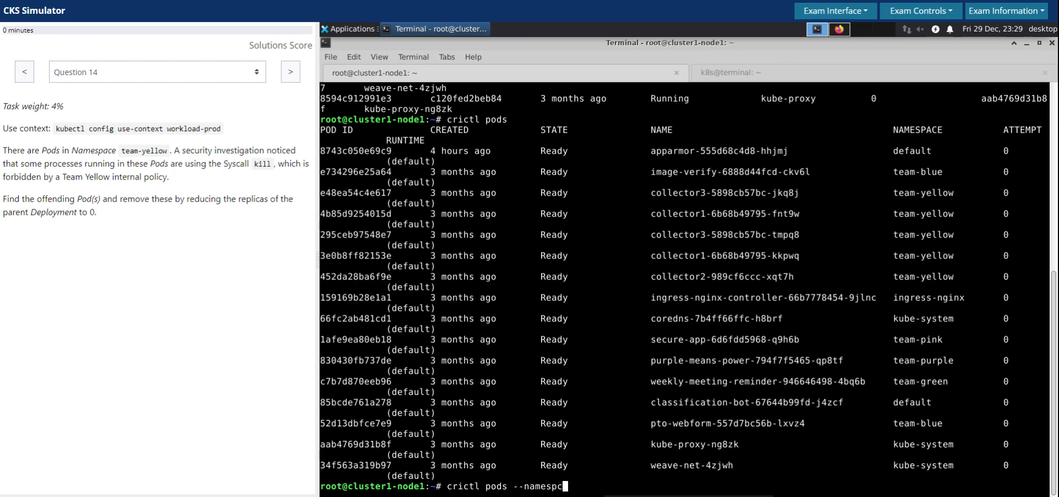
type("ace tea")
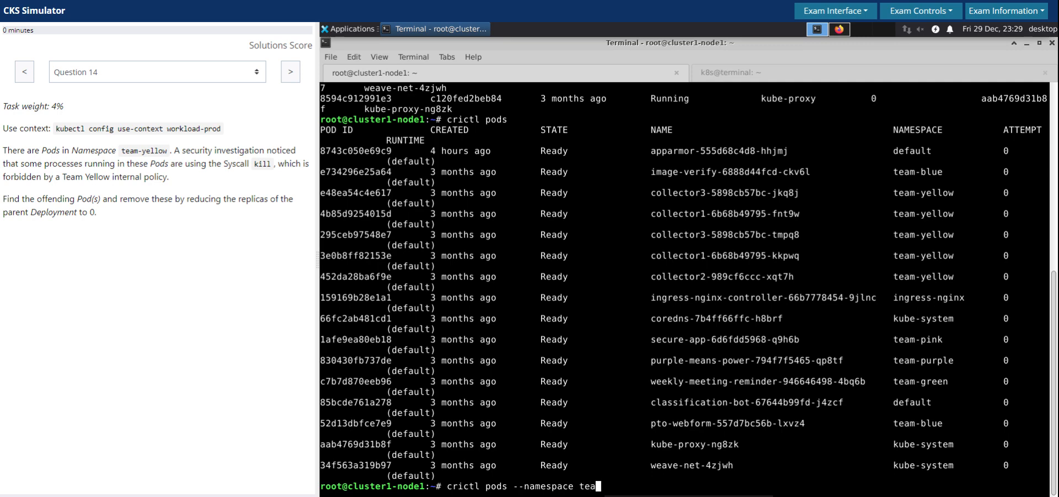
type("m")
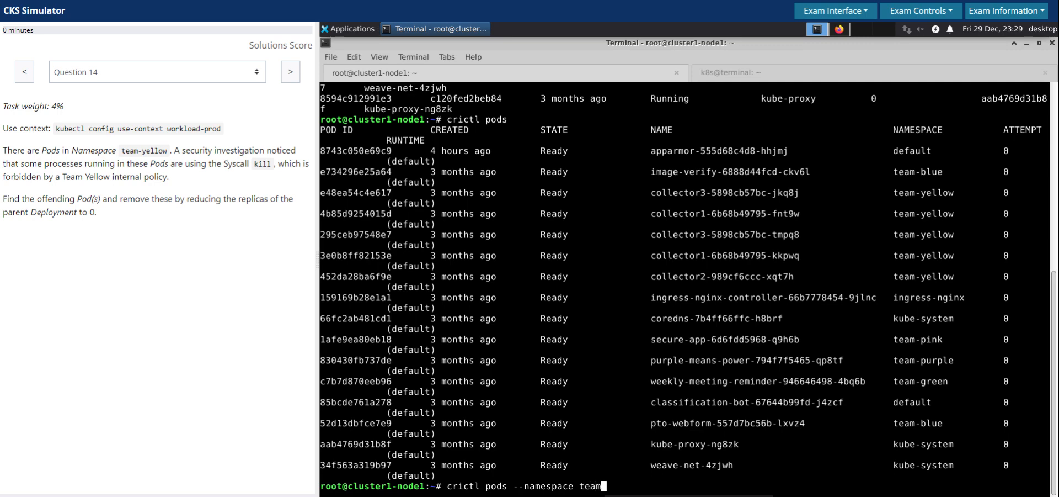
type("-yellow")
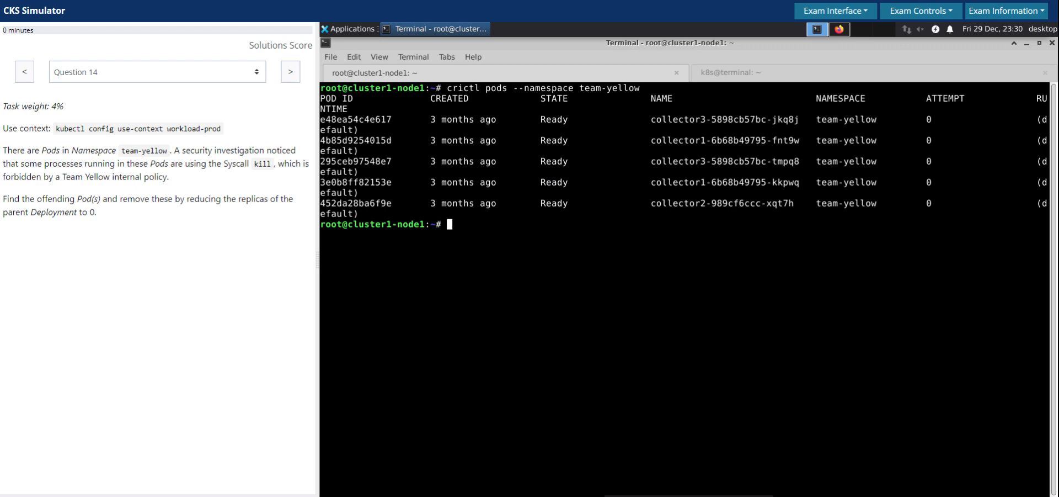
mouse_move(643, 187)
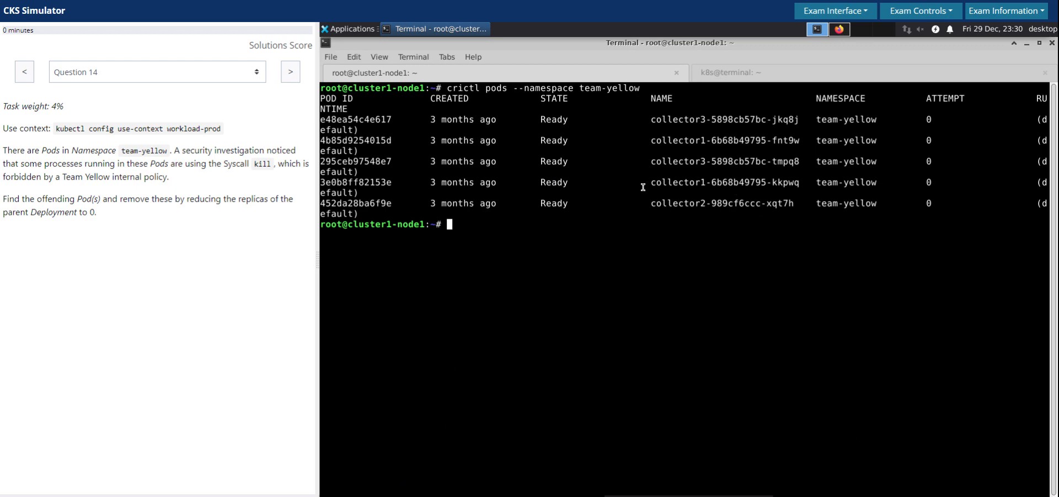
mouse_move(610, 140)
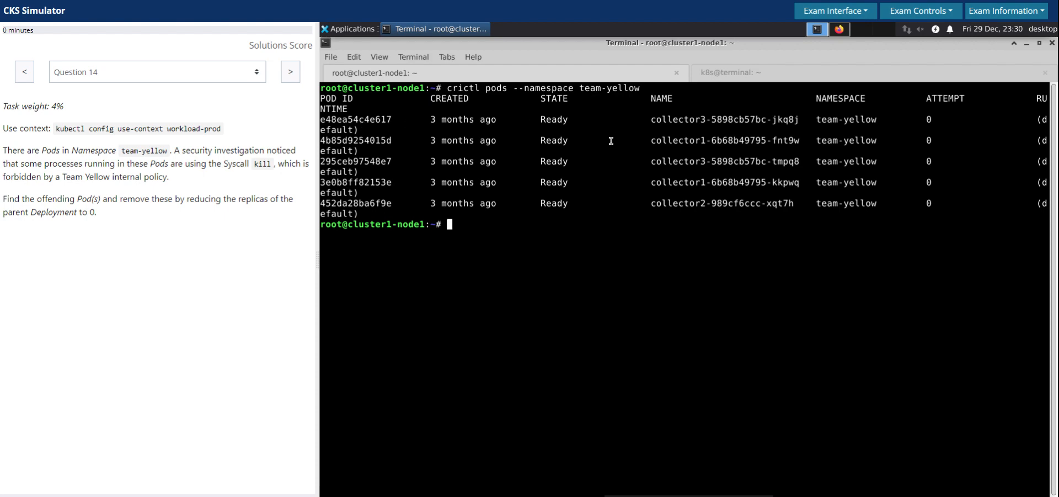
double_click(682, 140)
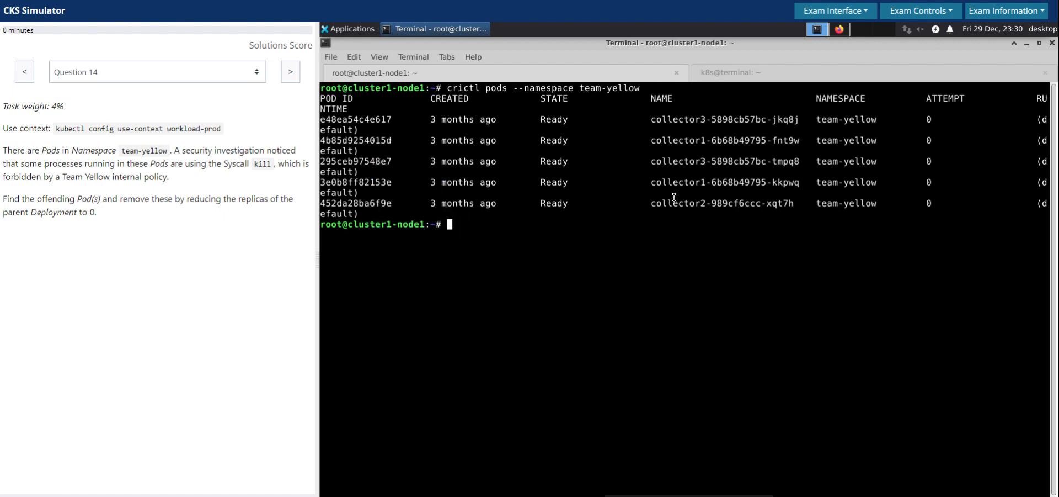
mouse_move(673, 196)
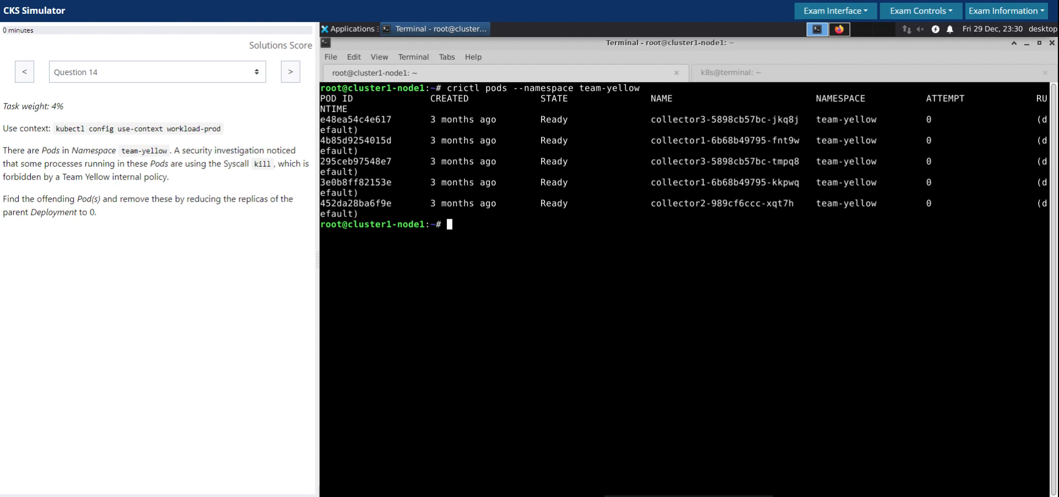
Step: Look up pod 4b85d9254015d with crictl pods --id
type("cru")
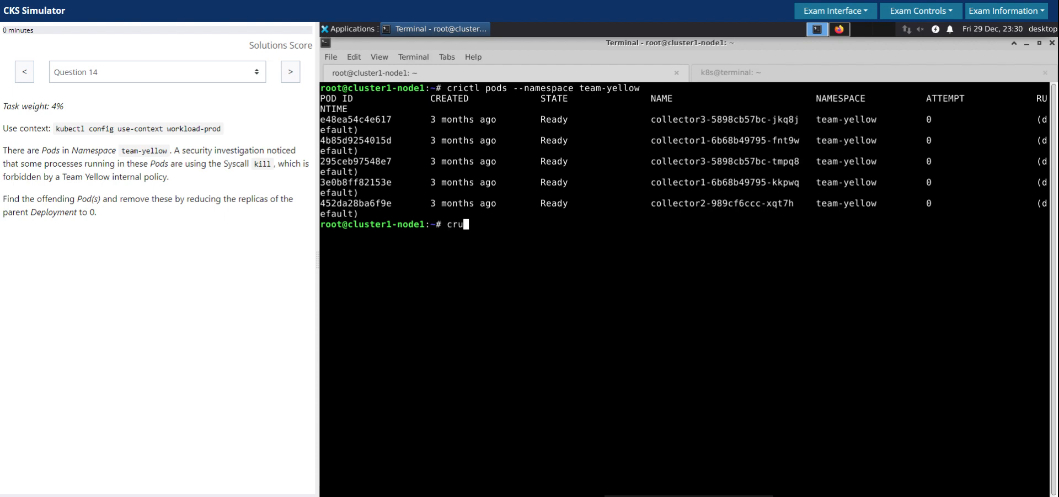
key("BackSpace")
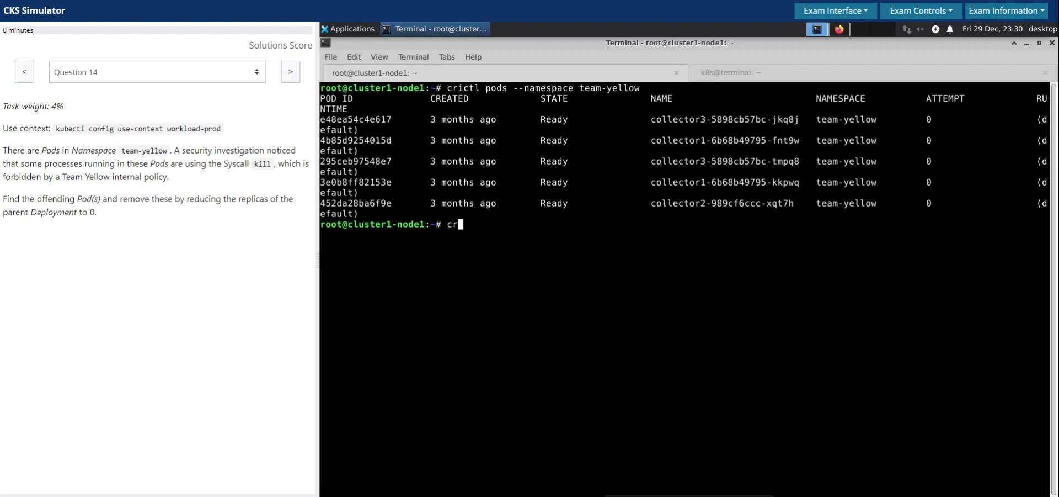
type("ictl")
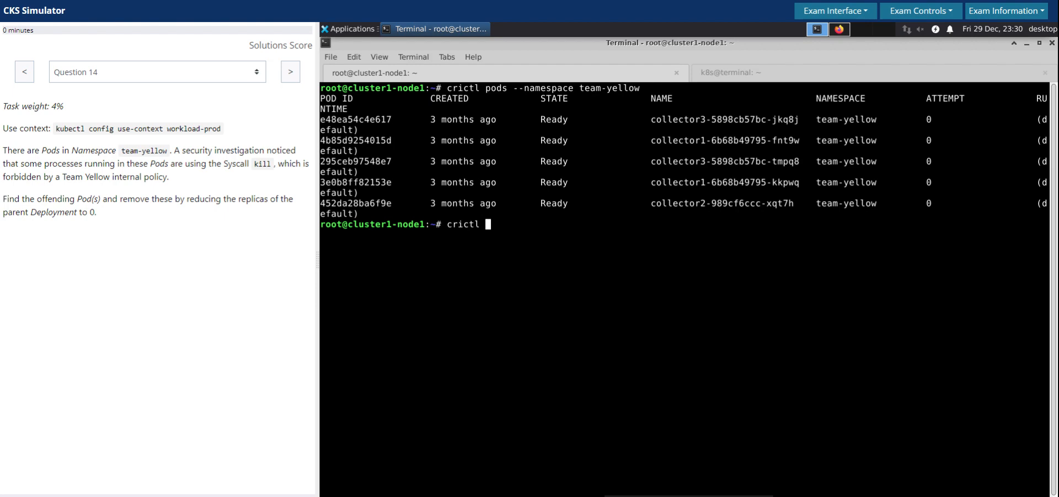
type("--")
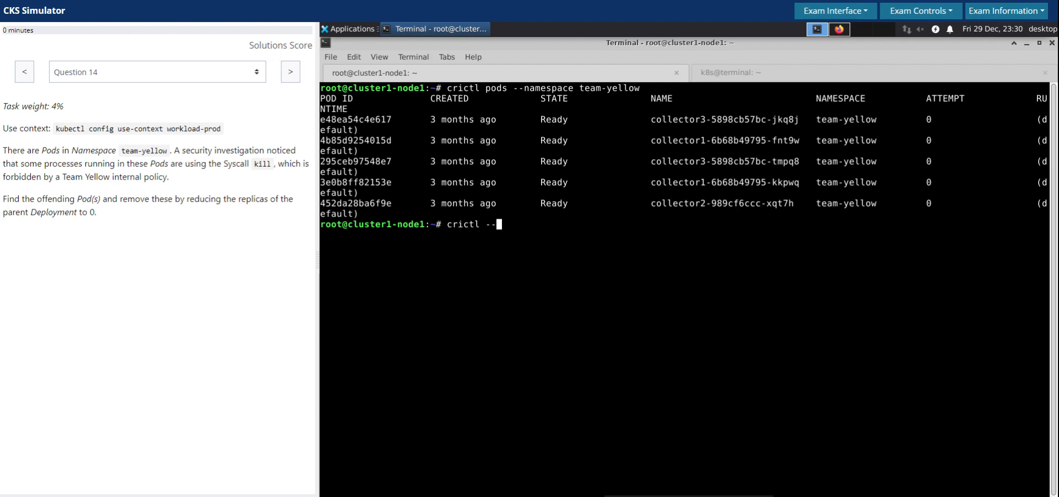
key("BackSpace")
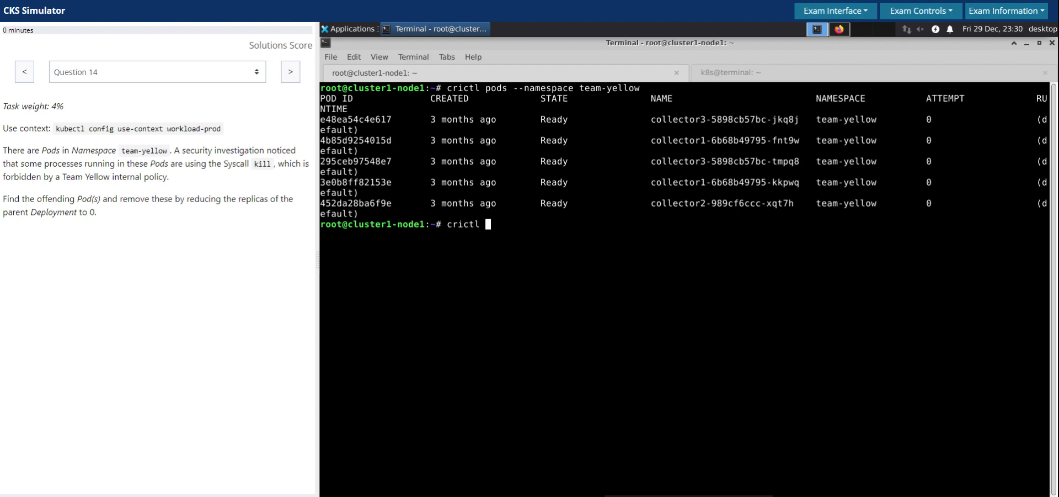
type("pod")
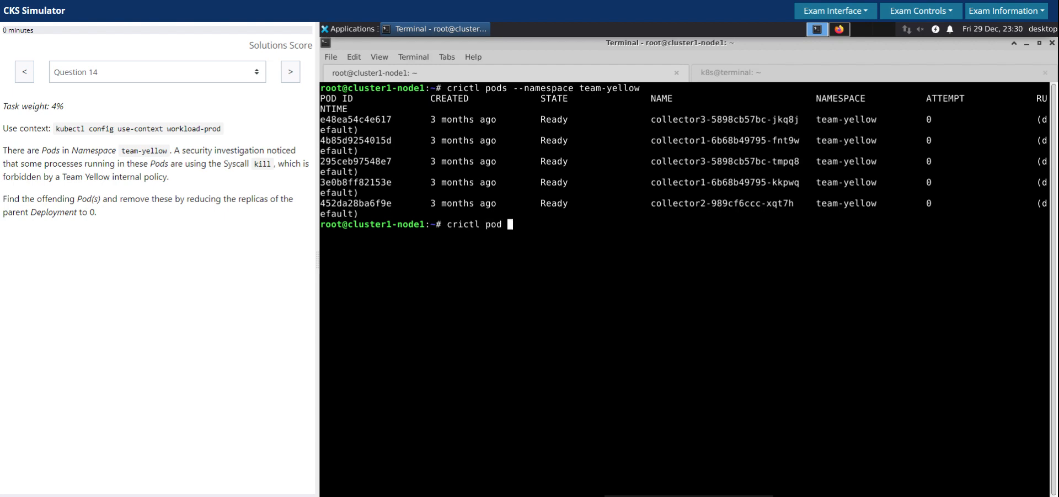
type("--id 4b85d9254015d")
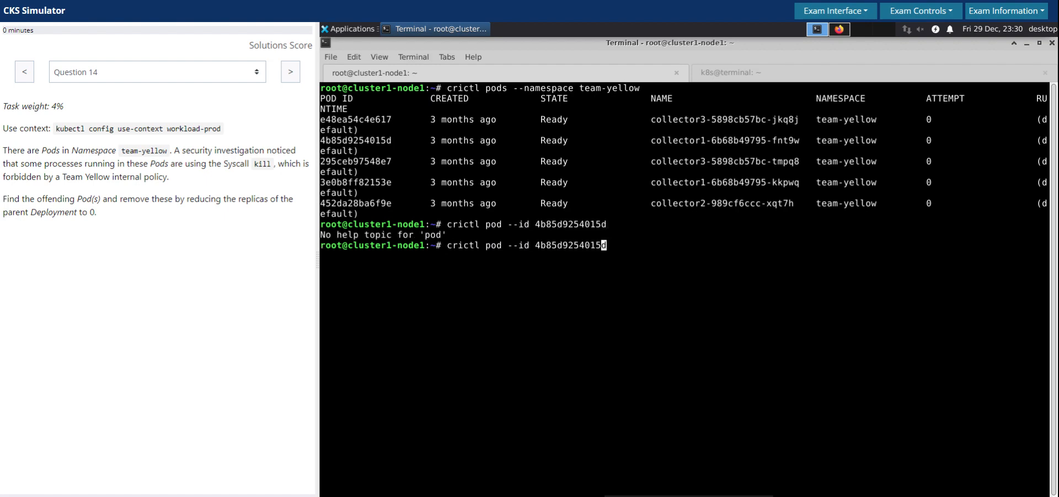
type("s")
key("Return")
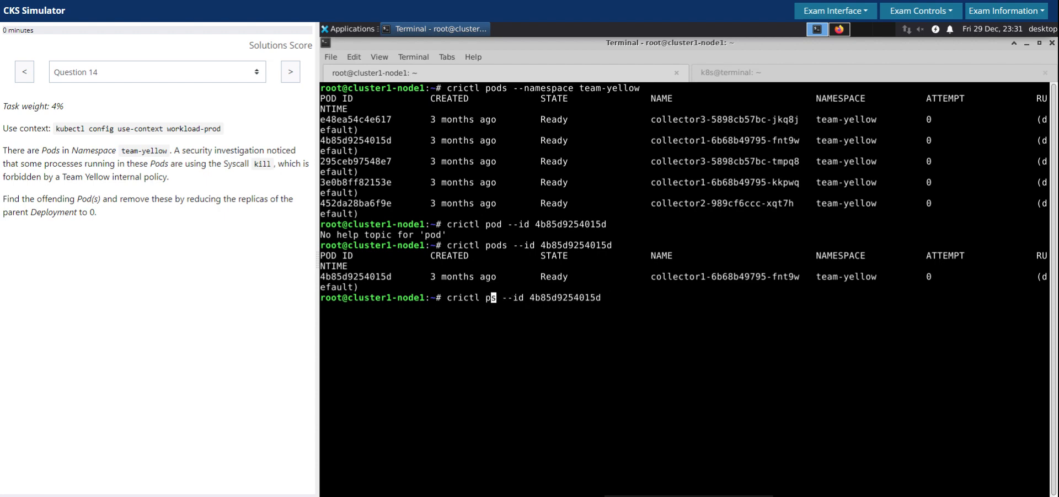
Step: Find the pod's container with crictl ps | grep 4b85d9254015d and copy container ID 3051579b3b42d
type("ps")
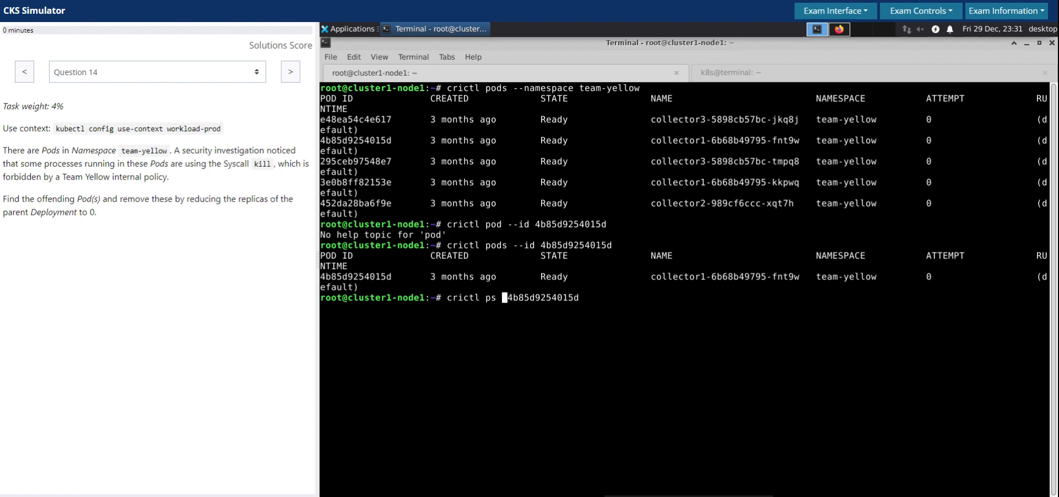
type("| grep")
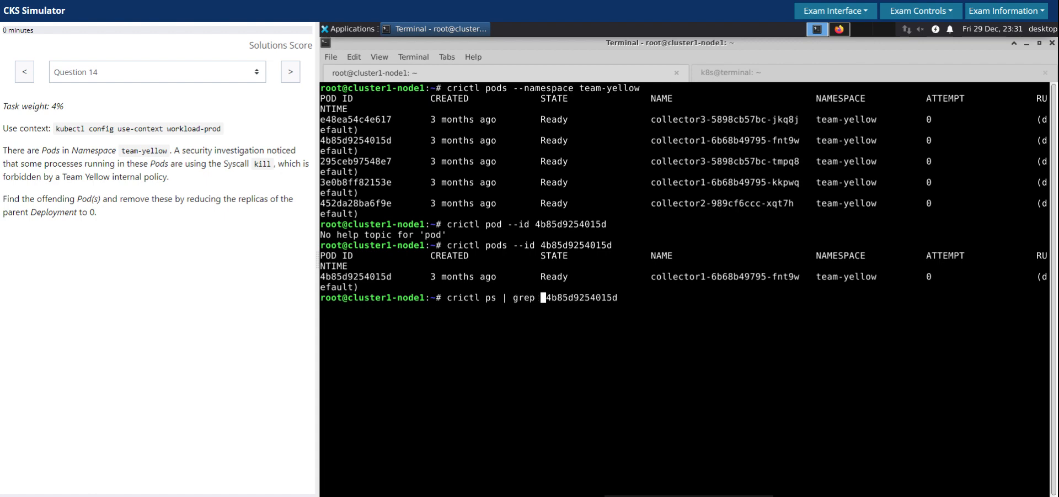
key("Return")
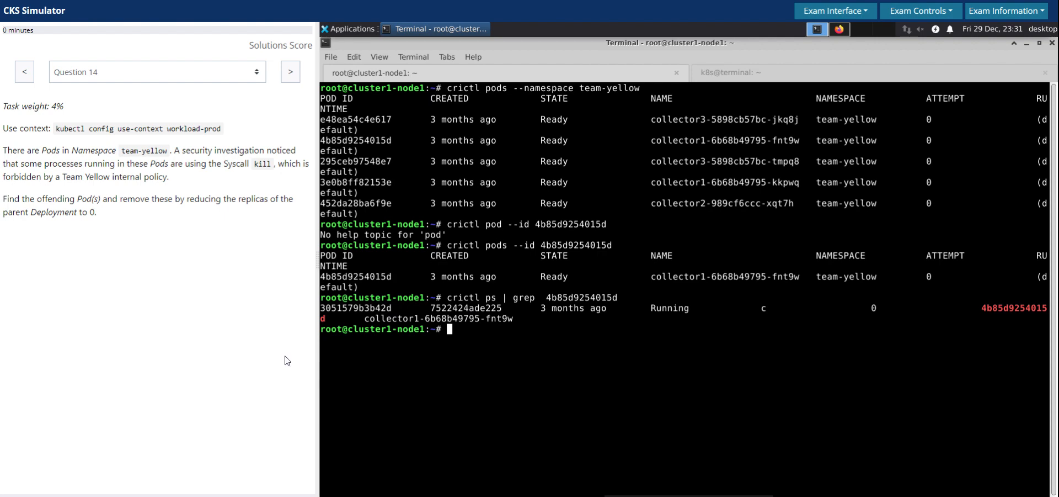
right_click(398, 318)
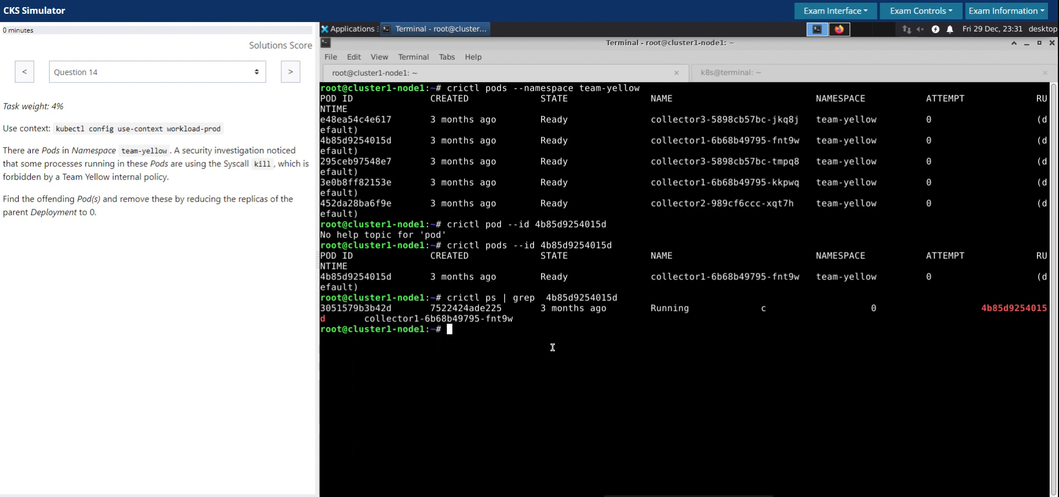
Step: Inspect container 3051579b3b42d with grep args -A 5, revealing it runs ./collector1-process
type("crictl ins")
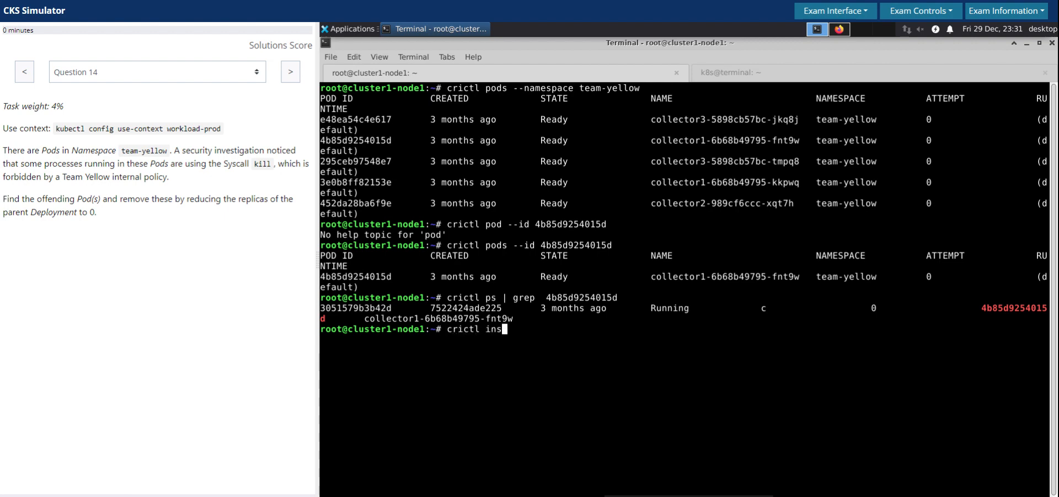
type("pect 3051579b3b42d")
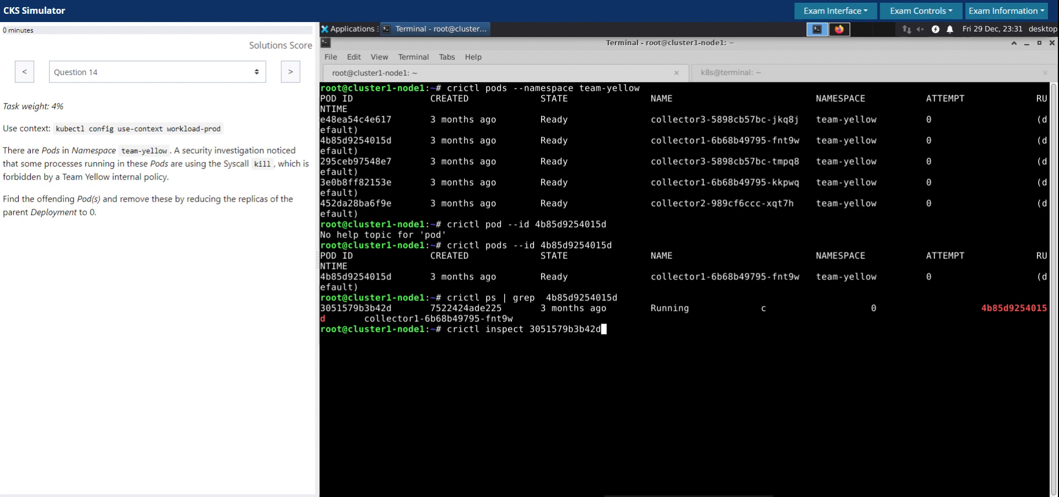
type("| greo")
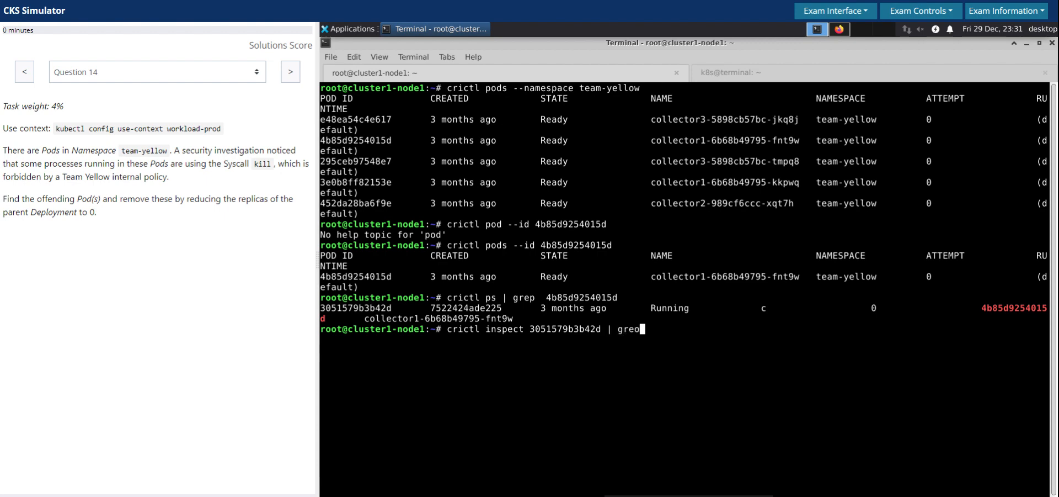
type("args")
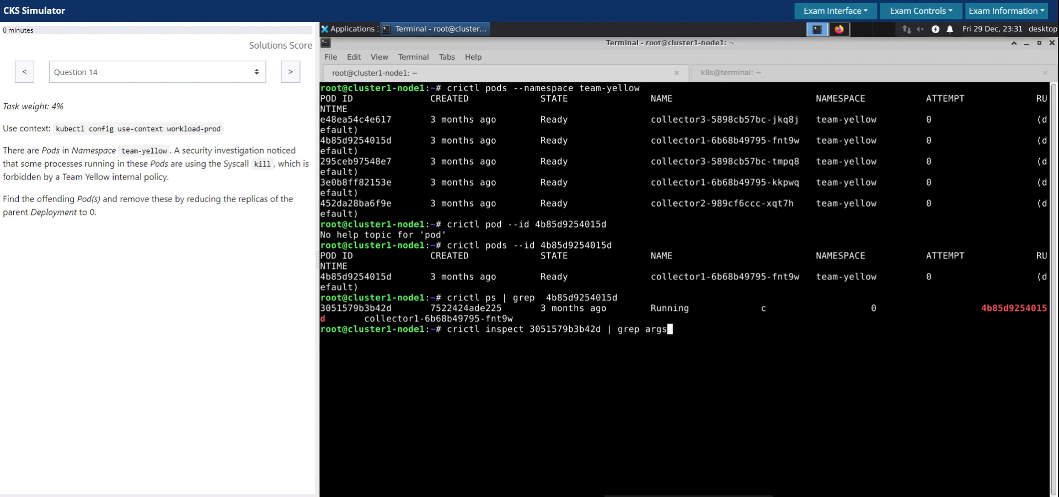
type("-A")
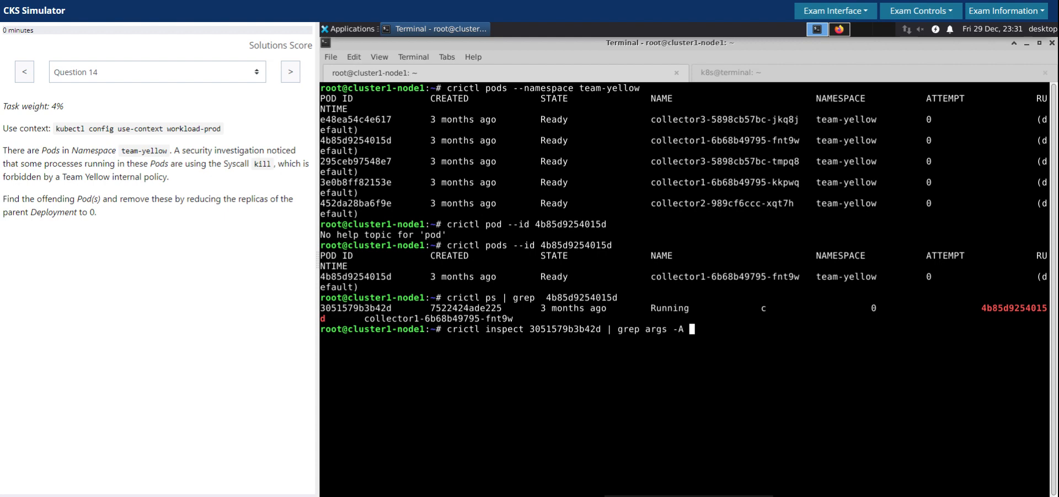
key("Return")
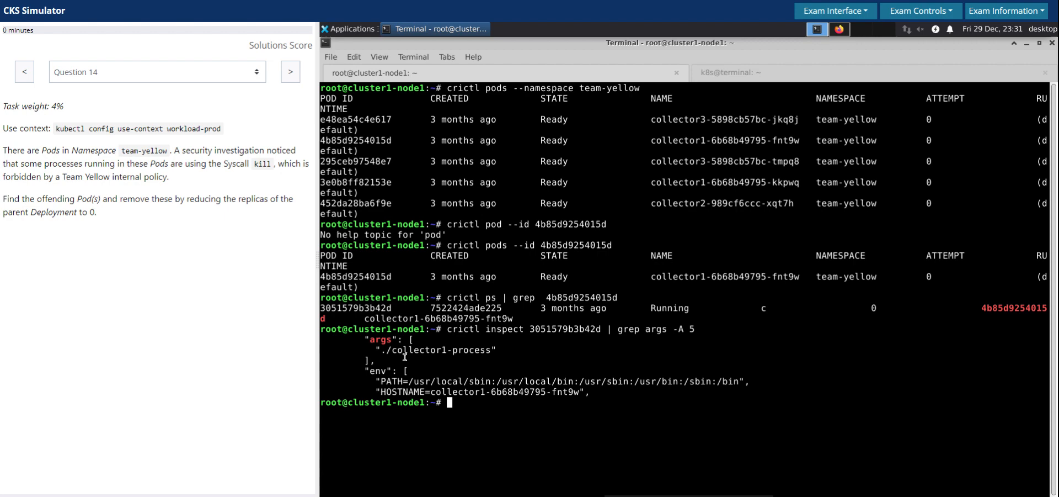
double_click(438, 350)
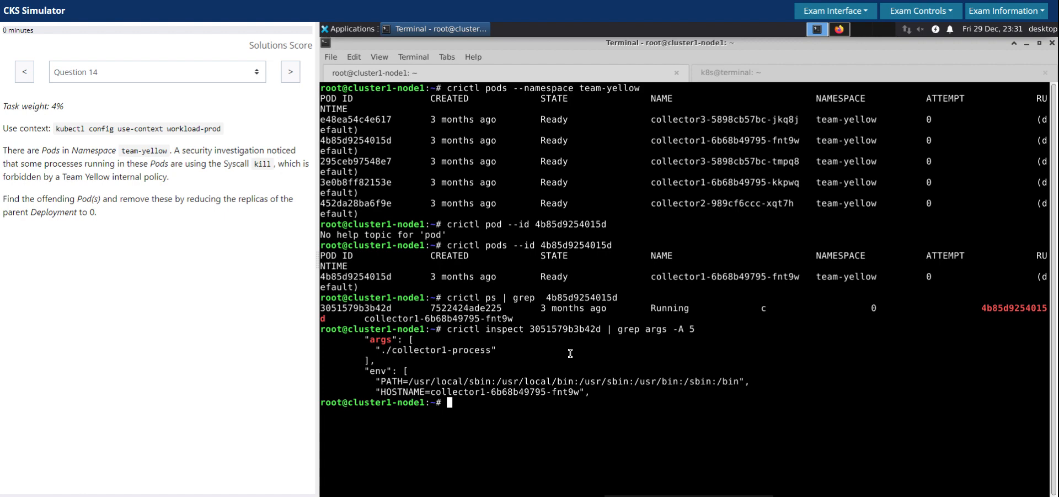
Step: List host processes matching collector with ps aux | grep collector, showing collector1, collector2 and collector3 PIDs
type("ps")
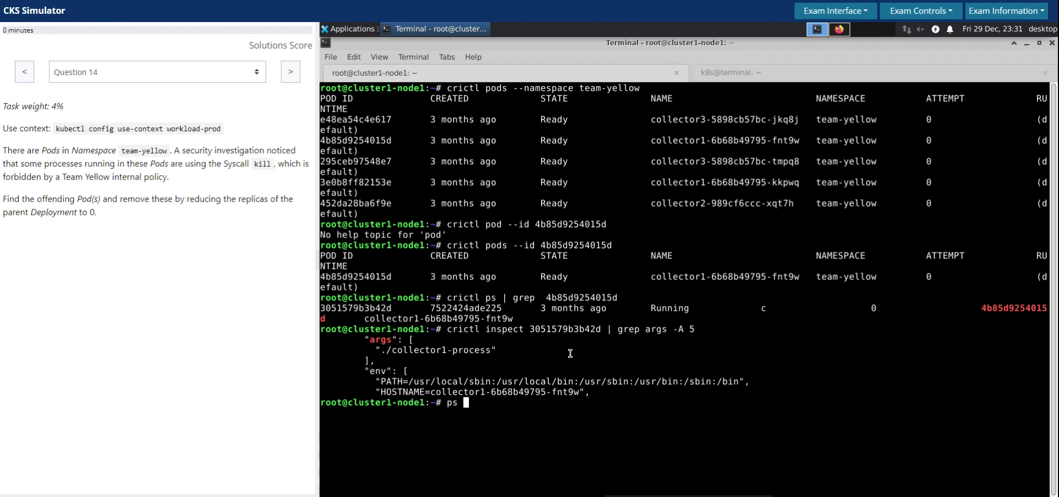
type("aux")
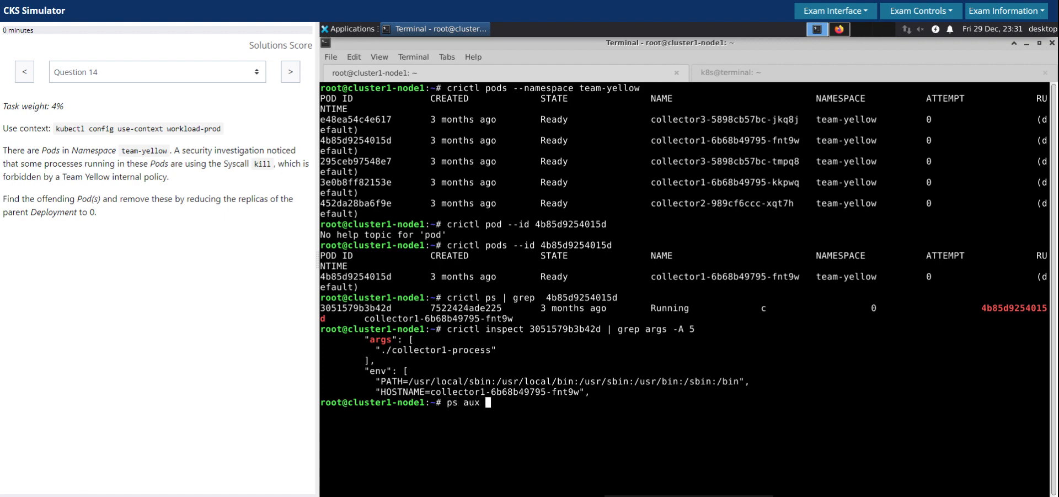
type("|")
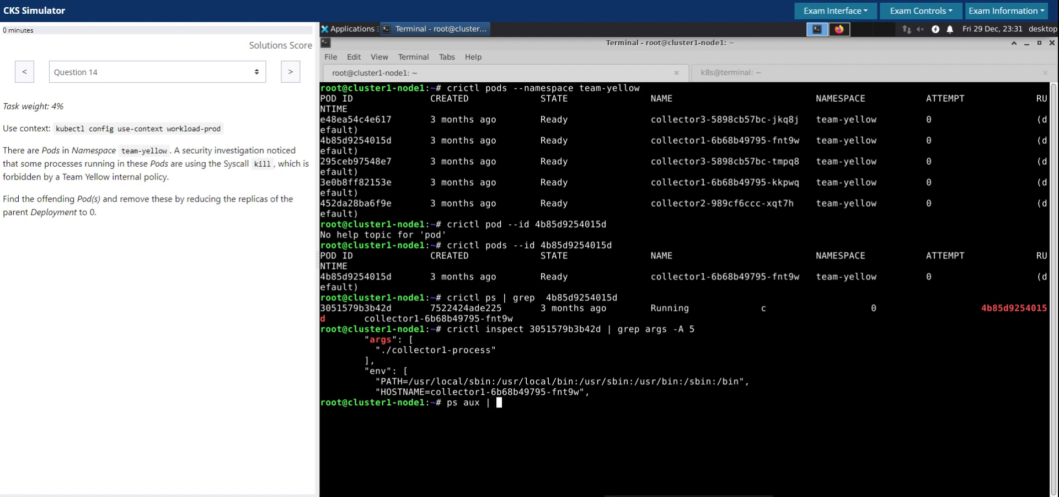
type("grep collec")
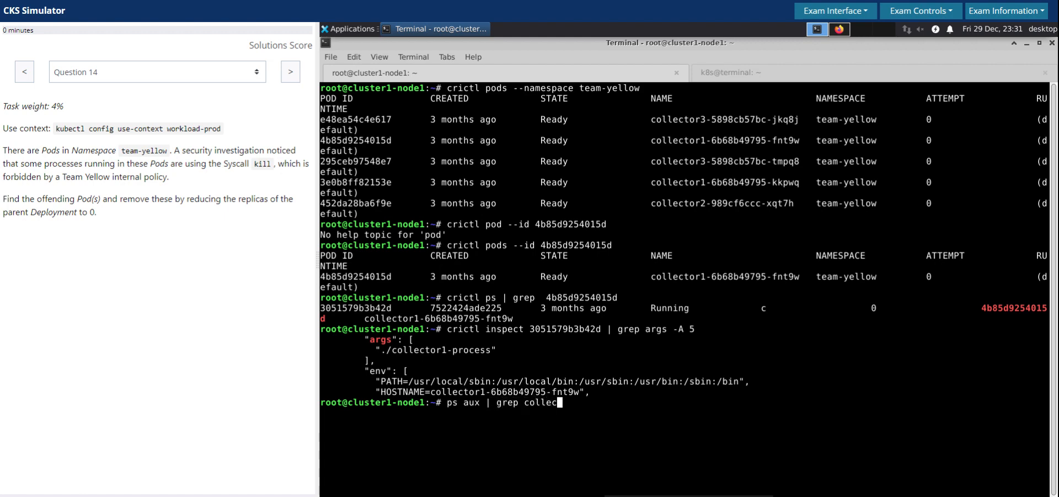
key("Return")
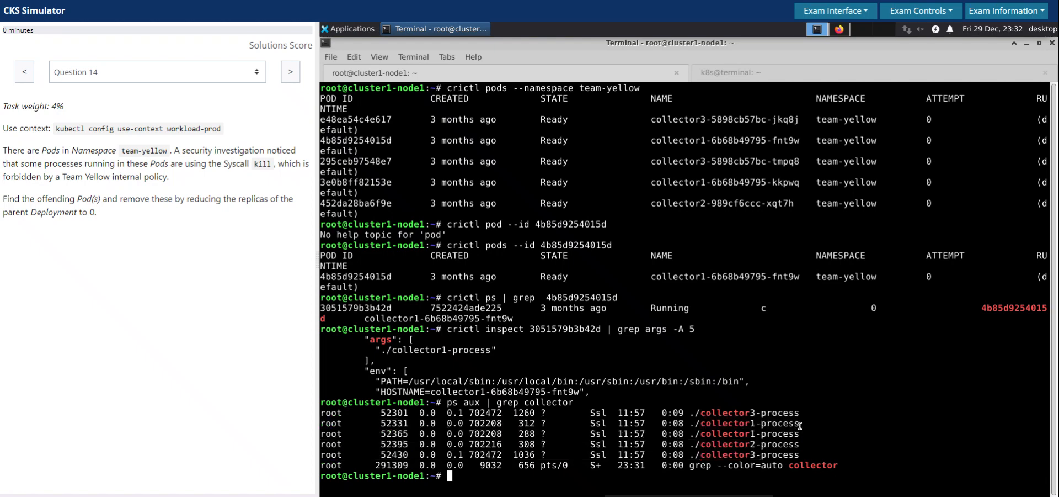
double_click(747, 422)
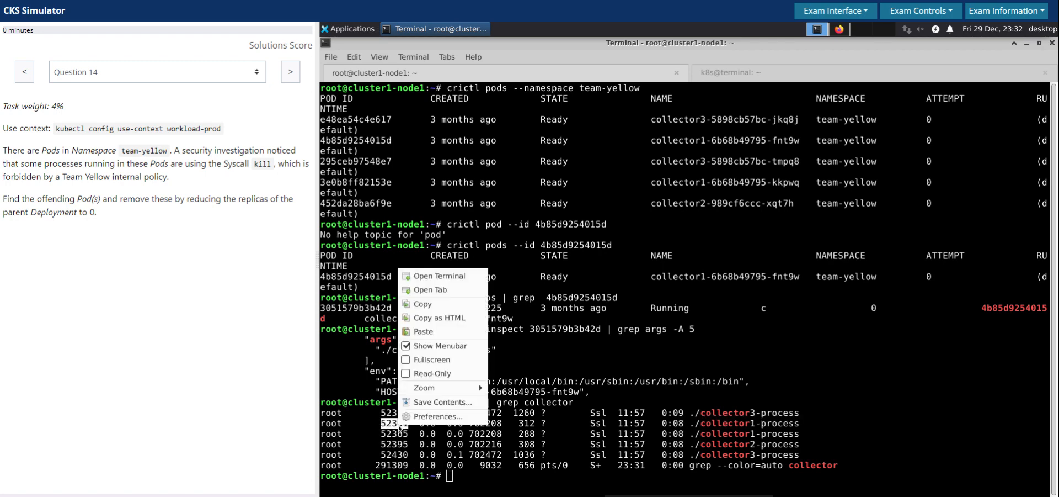
left_click(632, 324)
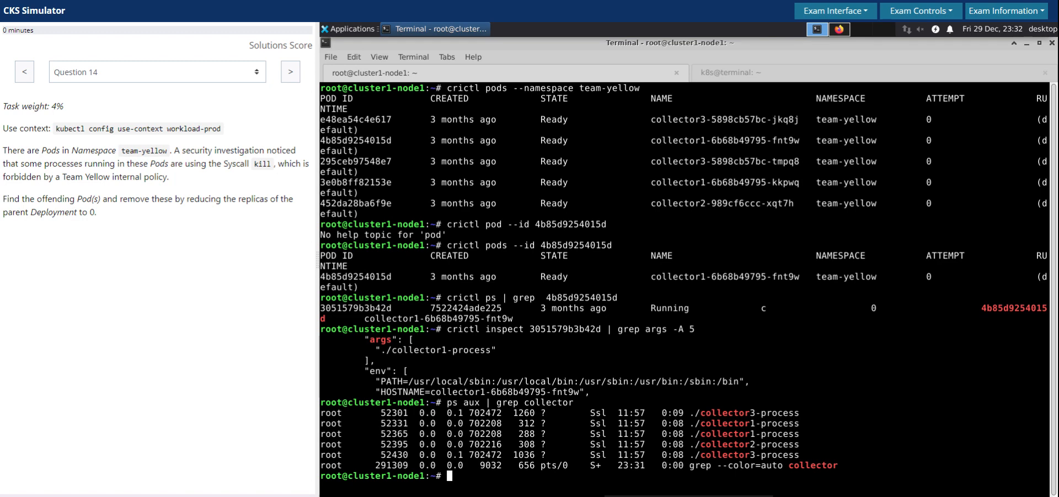
Step: Trace process 52331 with strace -p, seeing only repeated epoll_pwait calls
type("str")
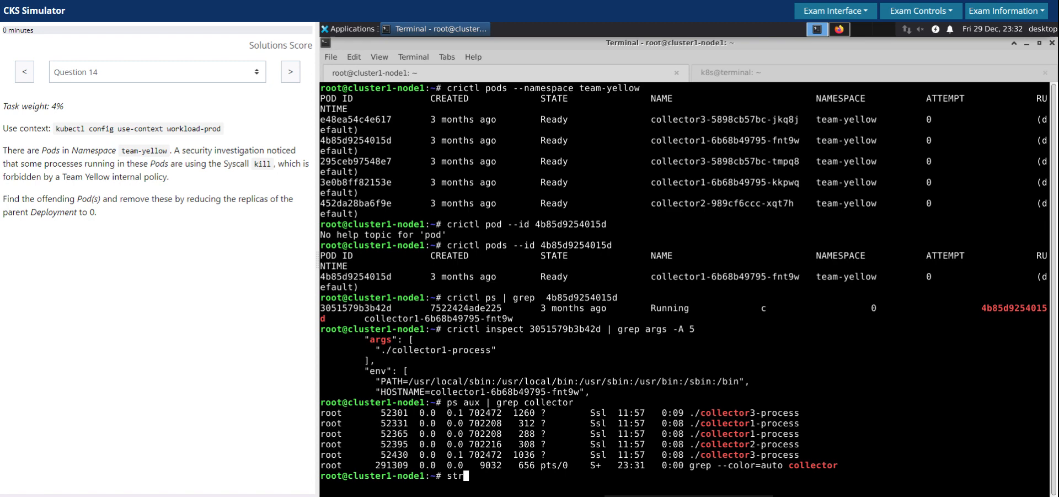
type("ace -")
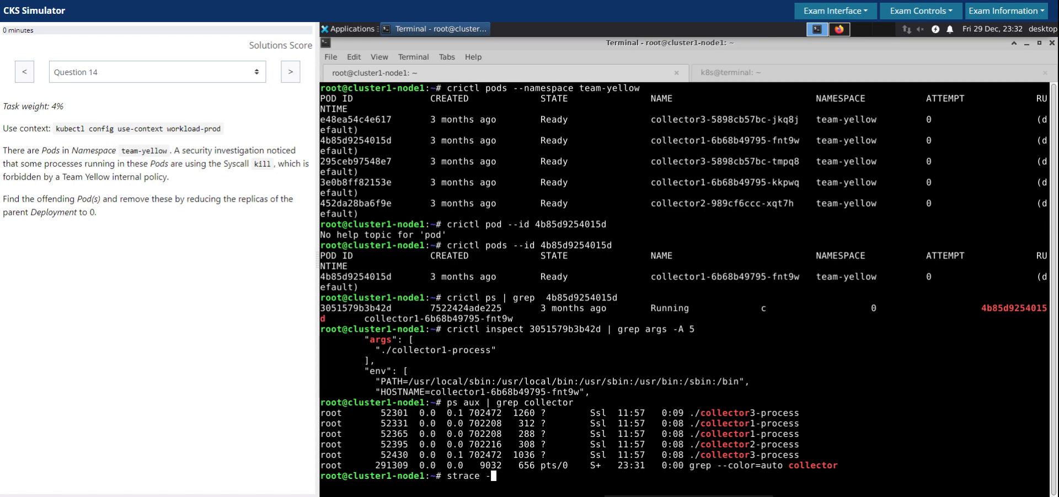
type("-p")
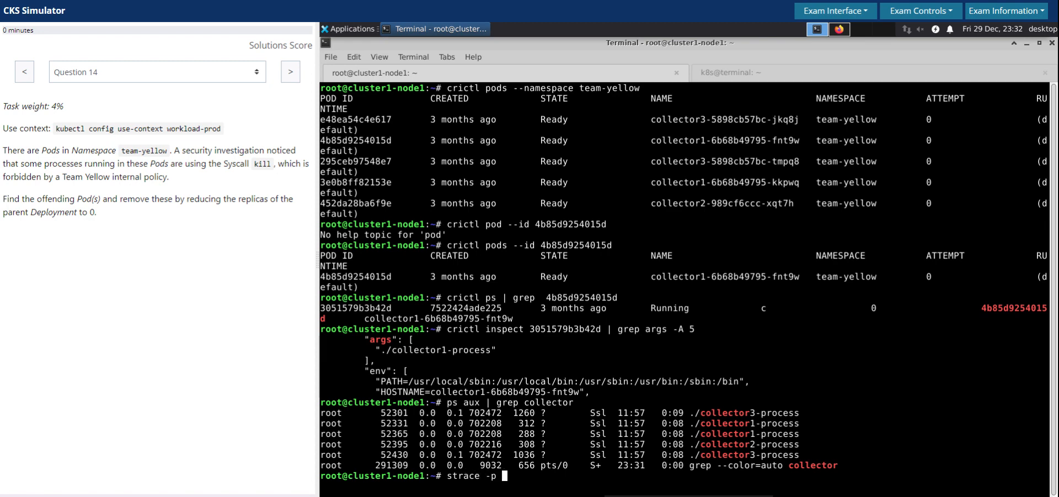
type("52331")
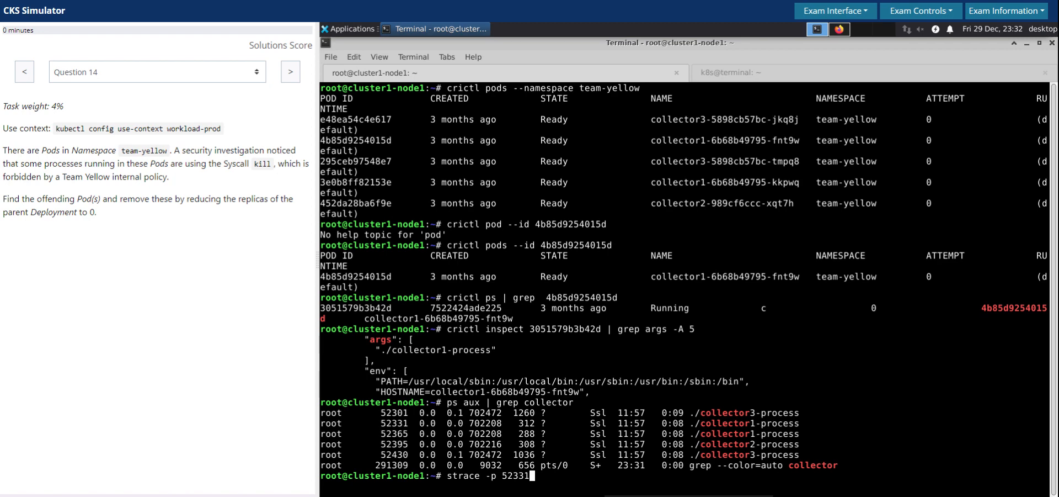
key("Return")
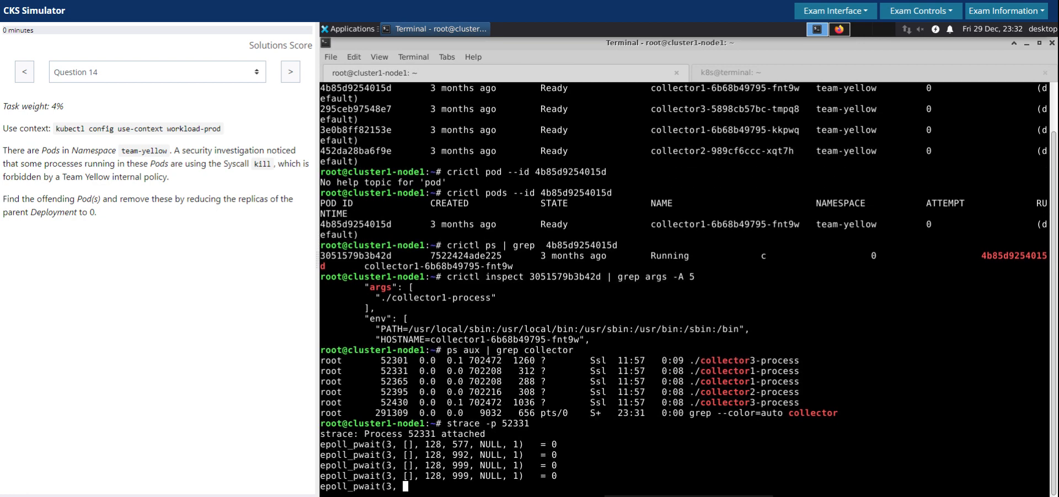
scroll("down", 3)
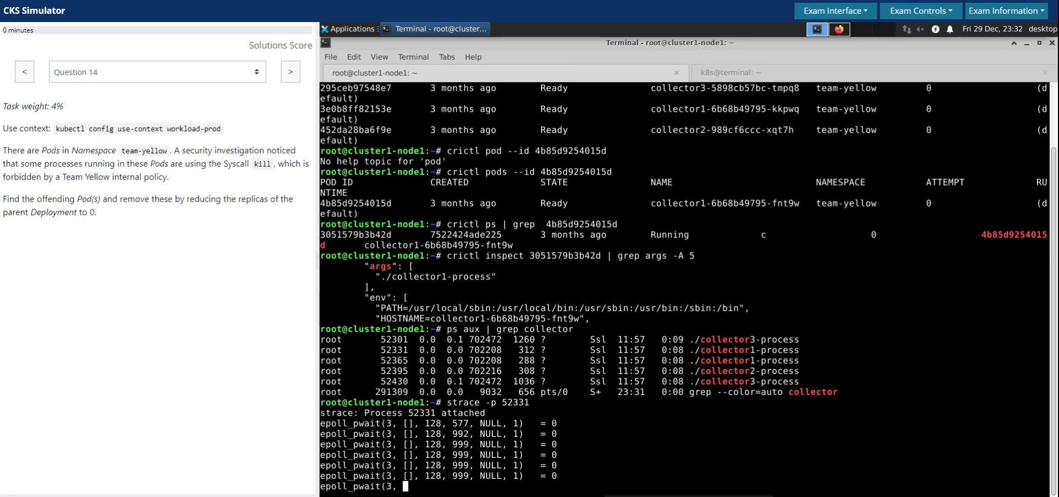
scroll("down", 3)
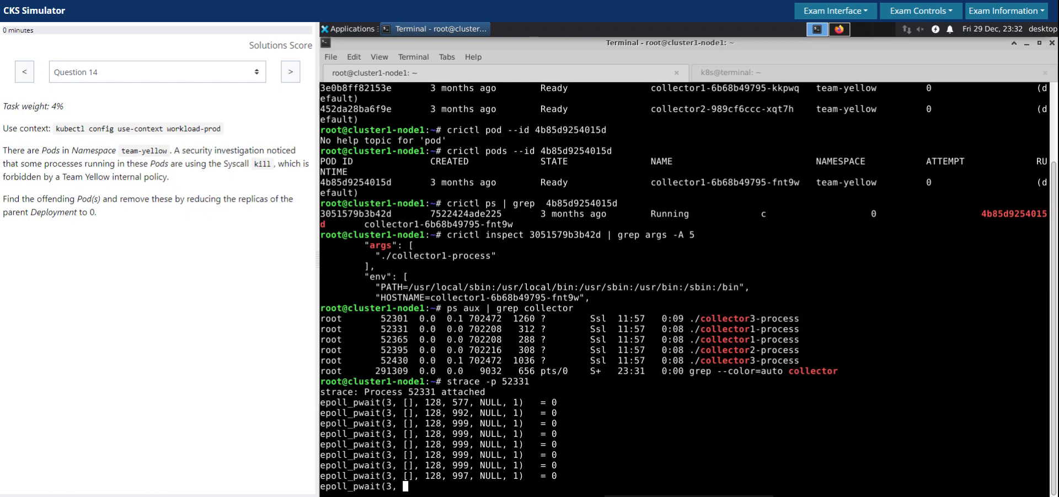
scroll("down", 3)
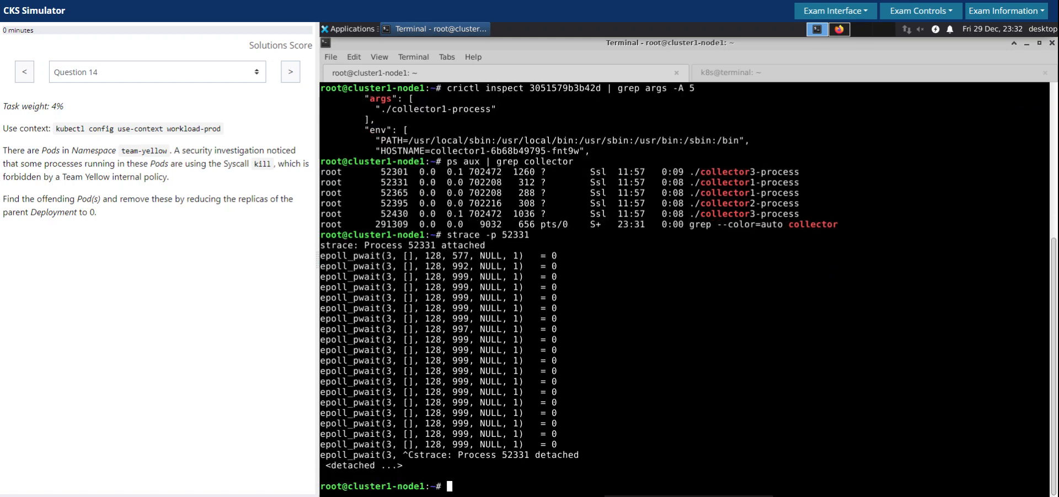
Step: Trace process 52365 with strace -p, finding repeated kill(666, SIGTERM) calls
type("strace -p 52331")
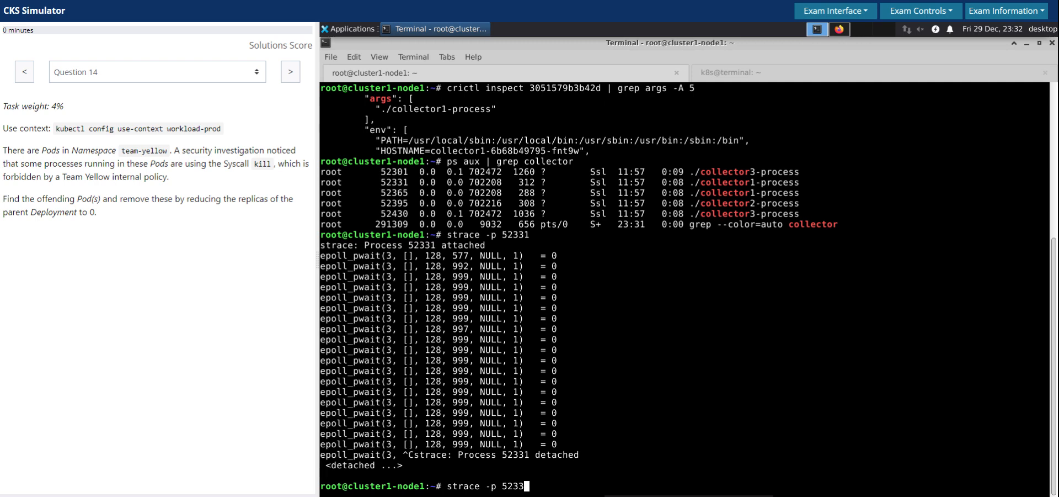
key("BackSpace")
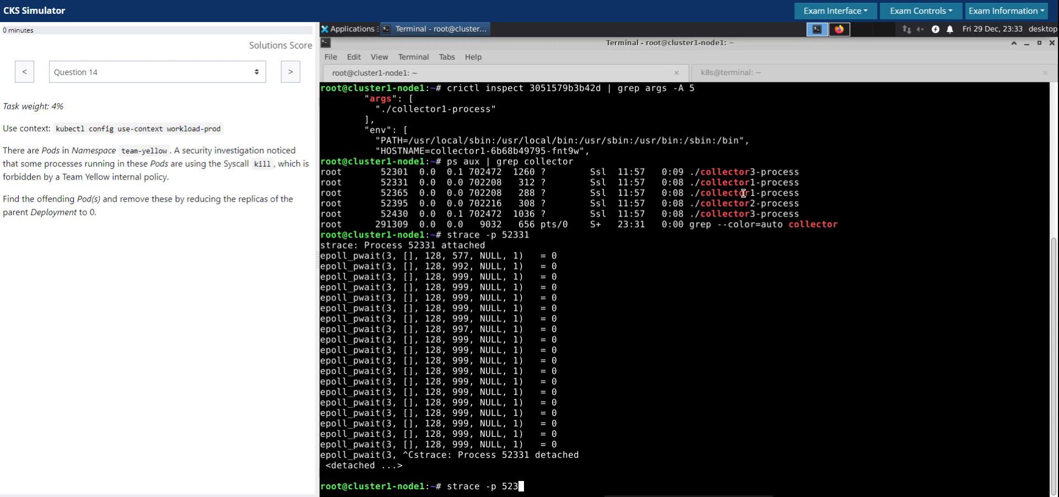
double_click(722, 192)
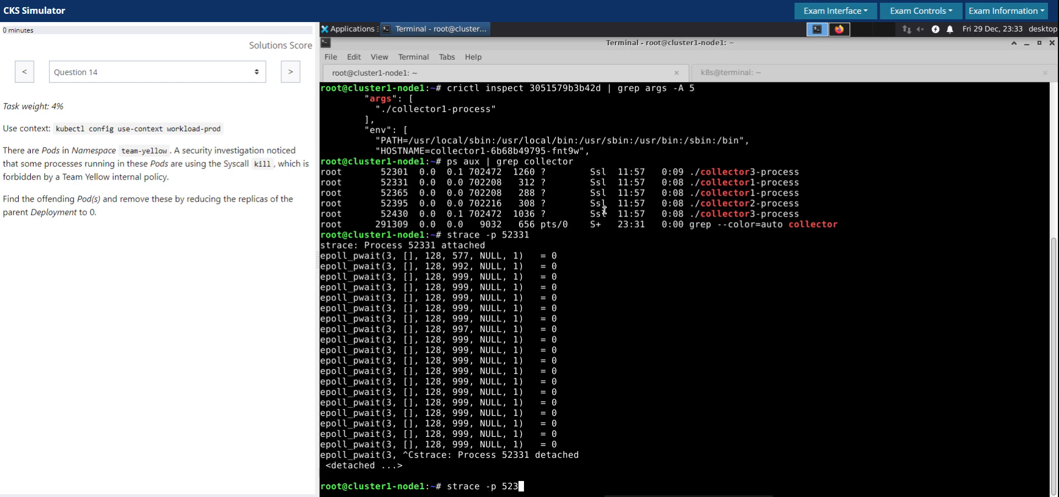
type("65")
key("Return")
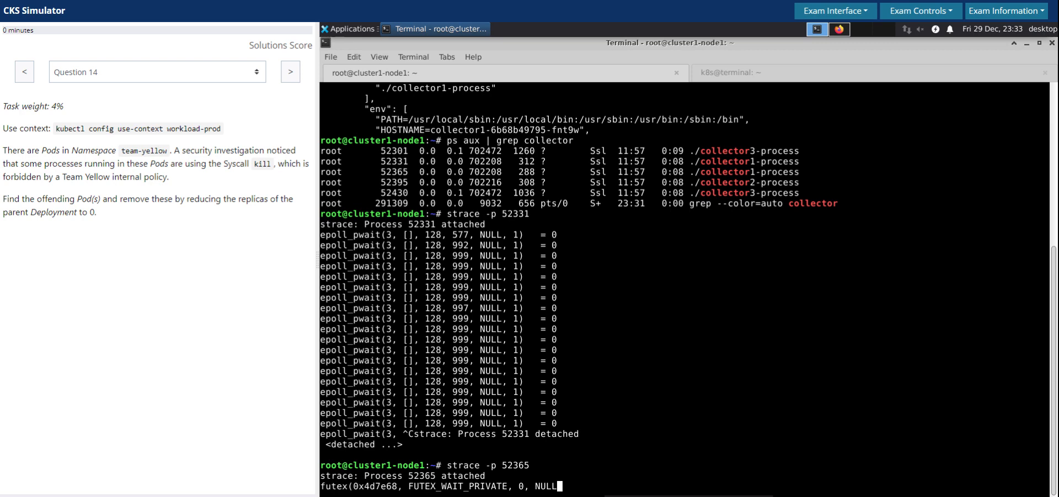
mouse_move(501, 330)
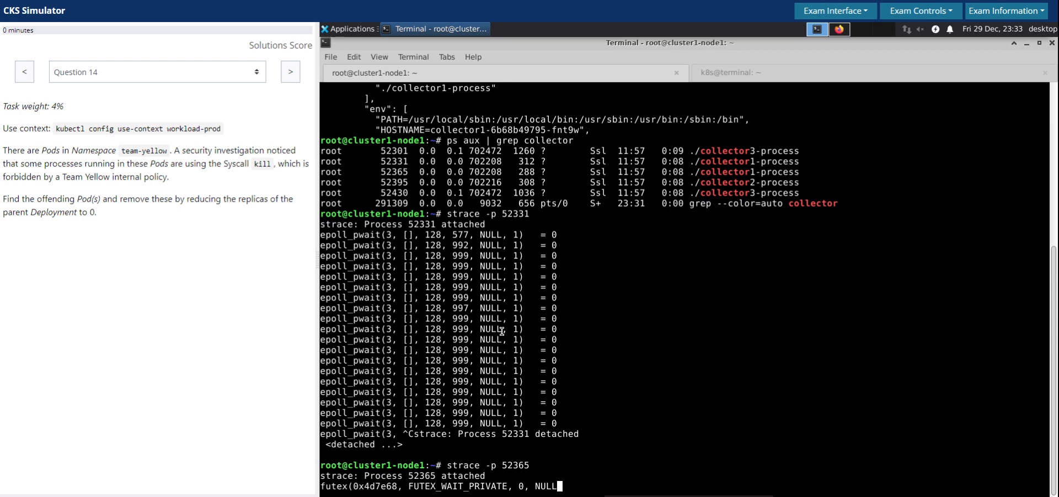
scroll("down", 3)
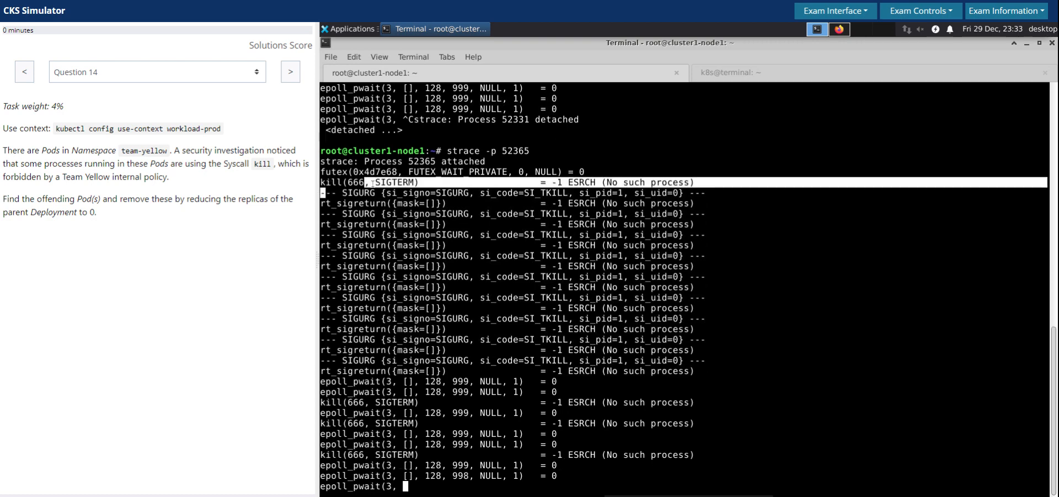
scroll("down", 3)
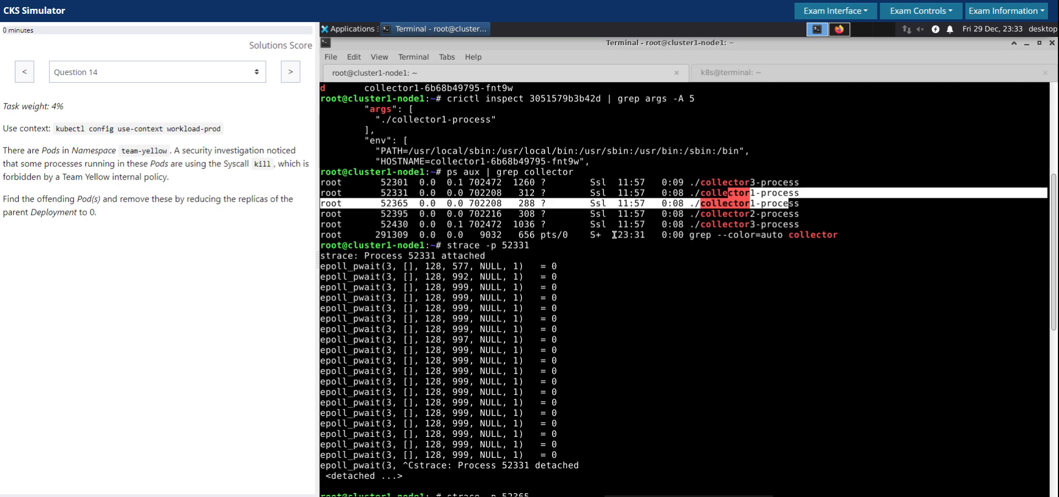
mouse_move(565, 258)
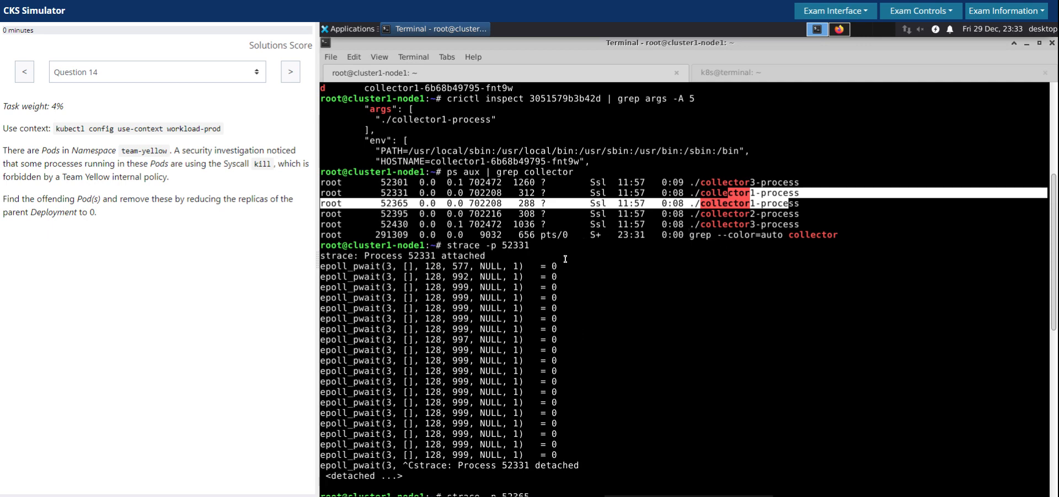
mouse_move(478, 271)
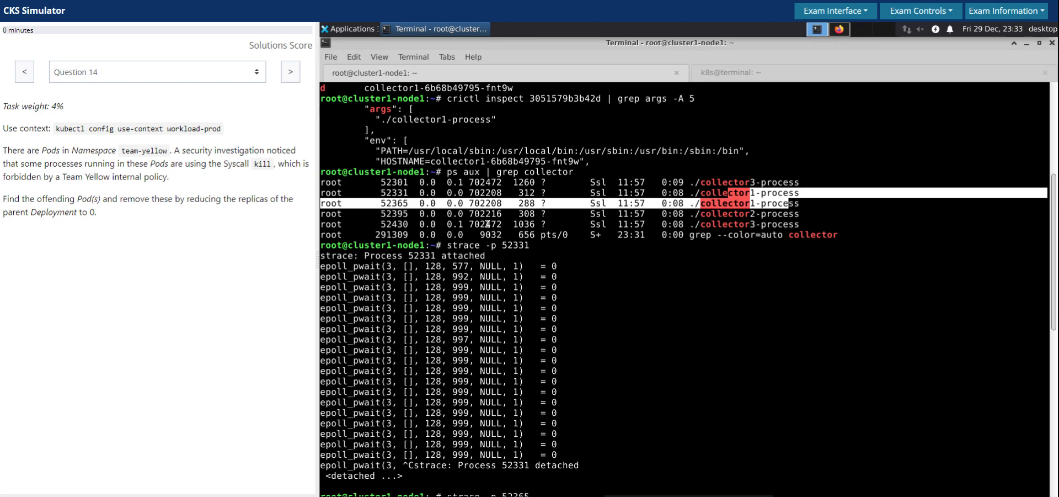
mouse_move(663, 259)
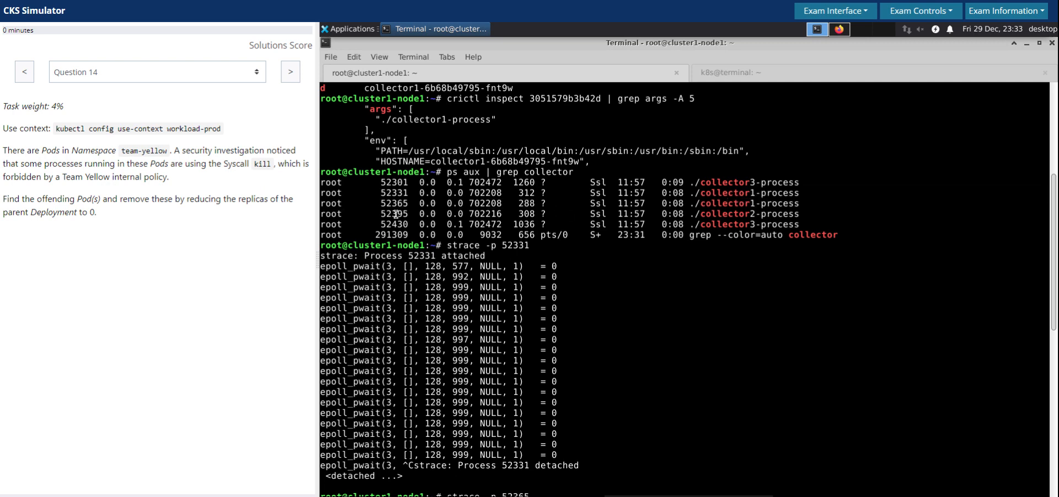
Step: Trace collector2 process 52395 with strace -p, seeing only futex and epoll_pwait calls
right_click(394, 213)
type("strace -p 52395")
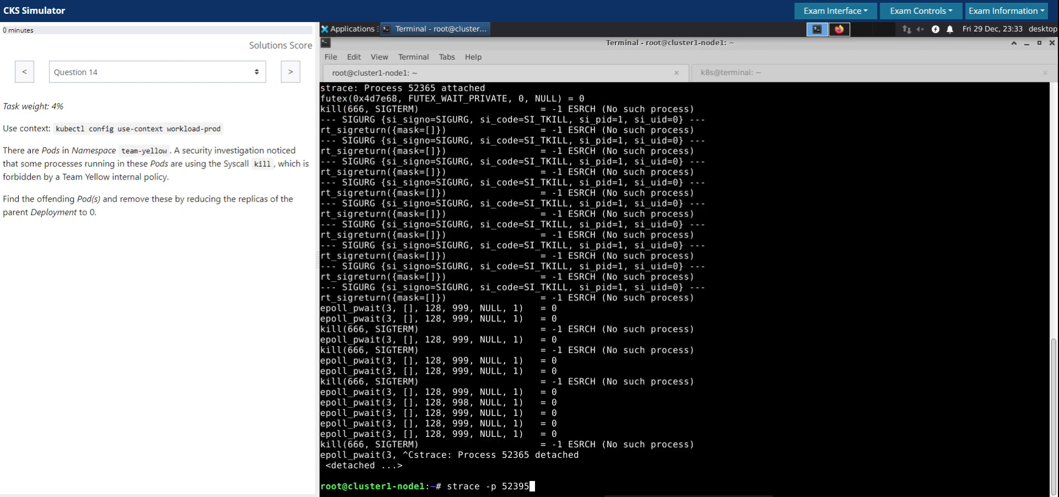
key("Return")
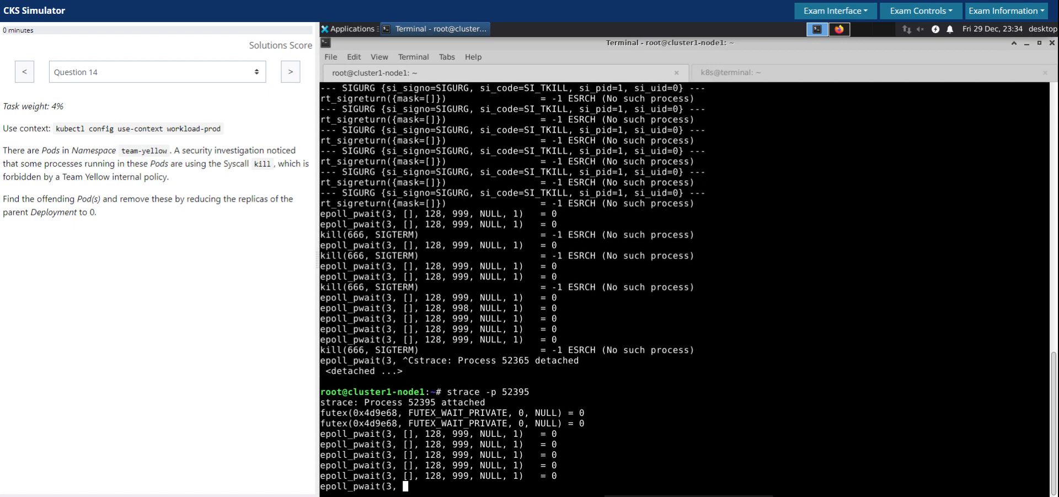
scroll("down", 3)
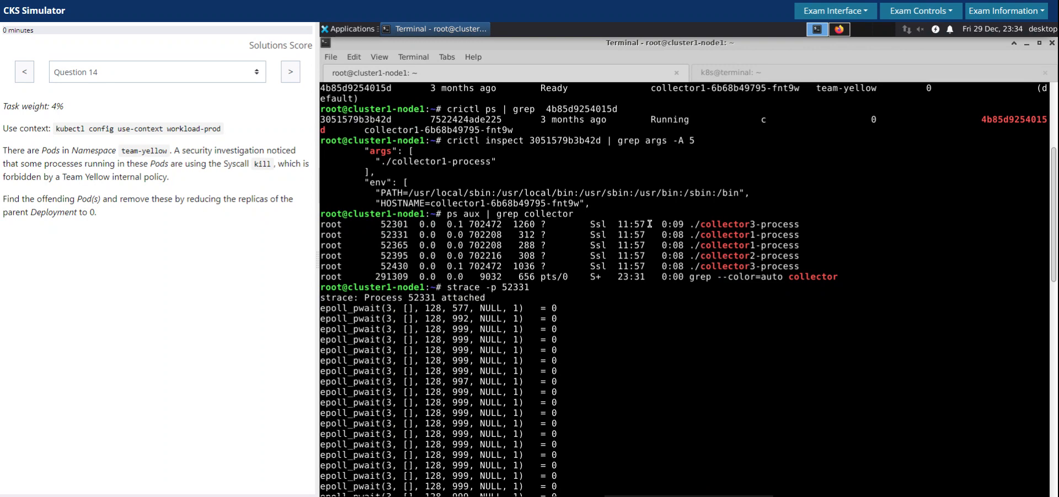
mouse_move(726, 261)
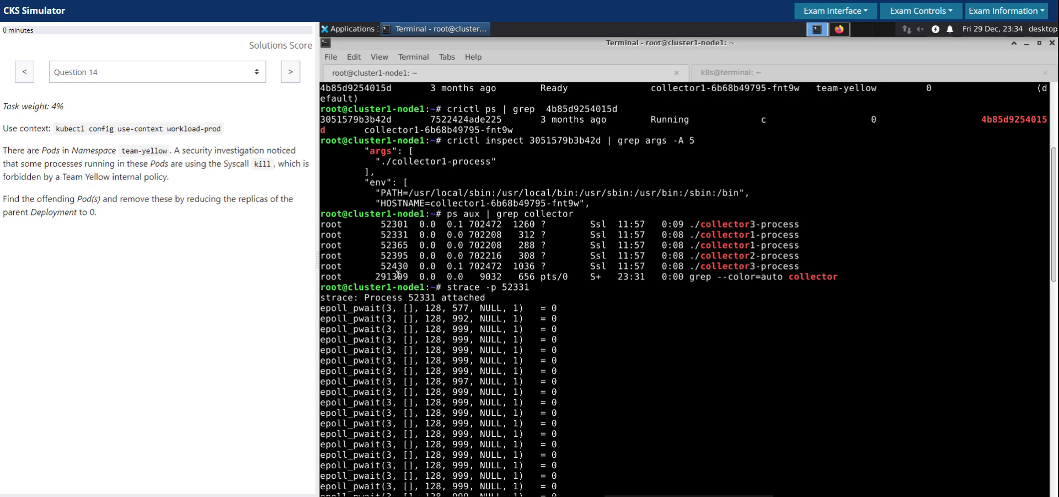
mouse_move(628, 294)
type("strace -p 52")
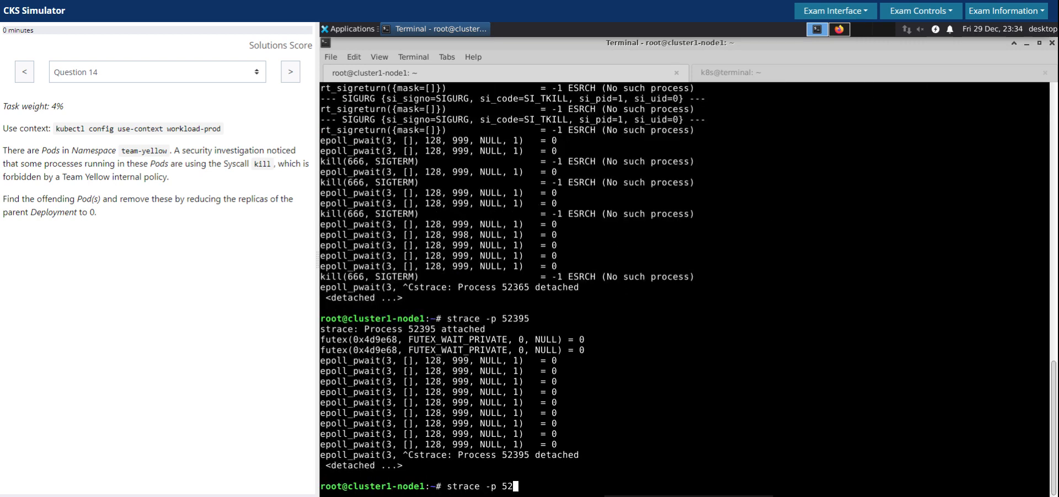
Step: Trace processes 291309, 52430 and 52301 in turn, confirming none makes kill syscalls
key("Return")
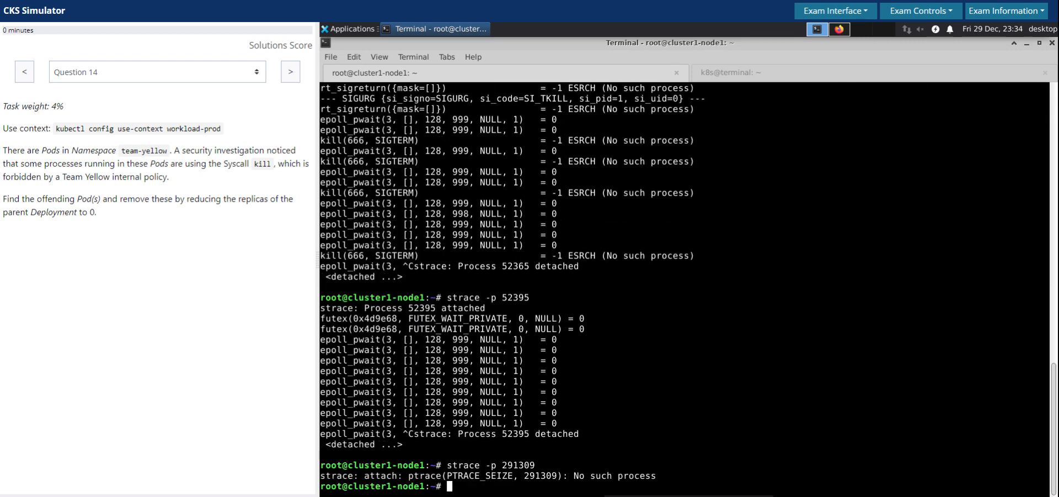
mouse_move(640, 314)
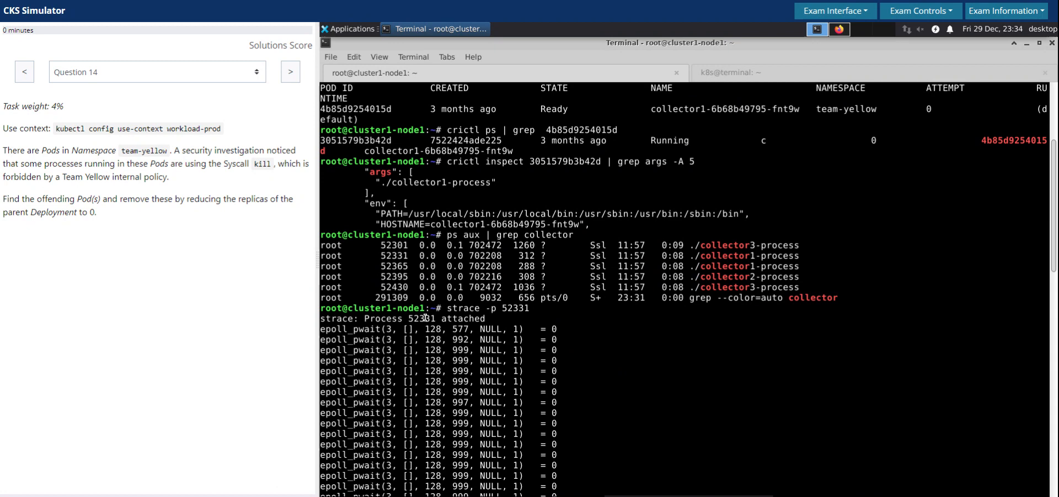
right_click(424, 305)
type("strace -p 52430")
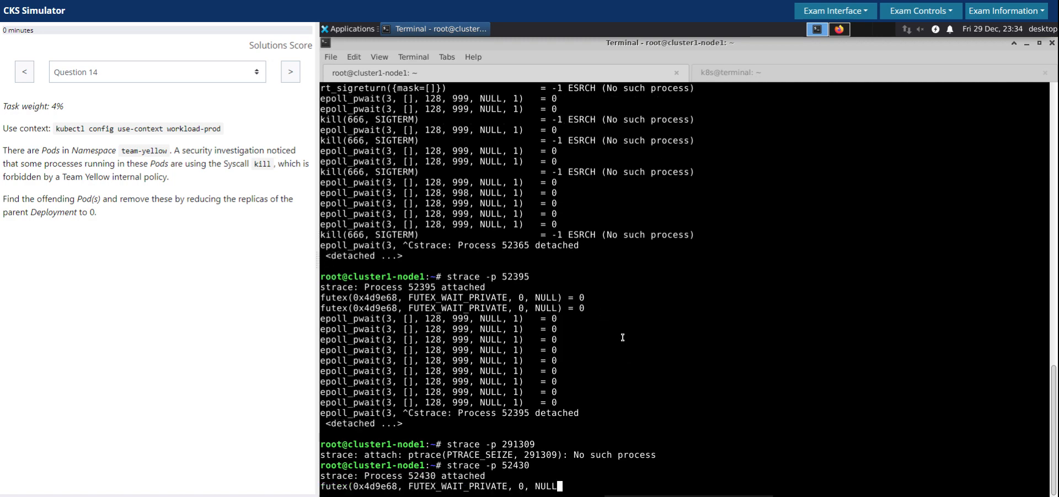
mouse_move(628, 337)
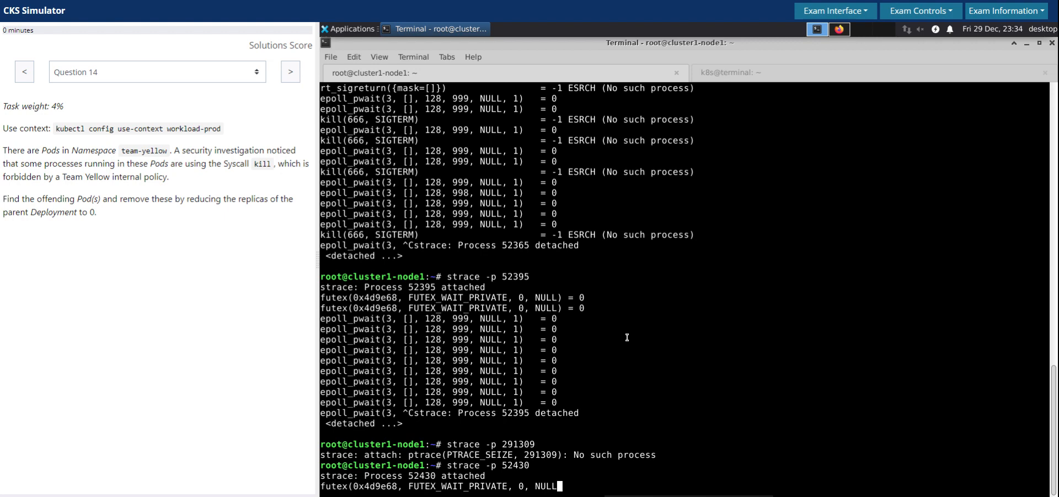
mouse_move(637, 327)
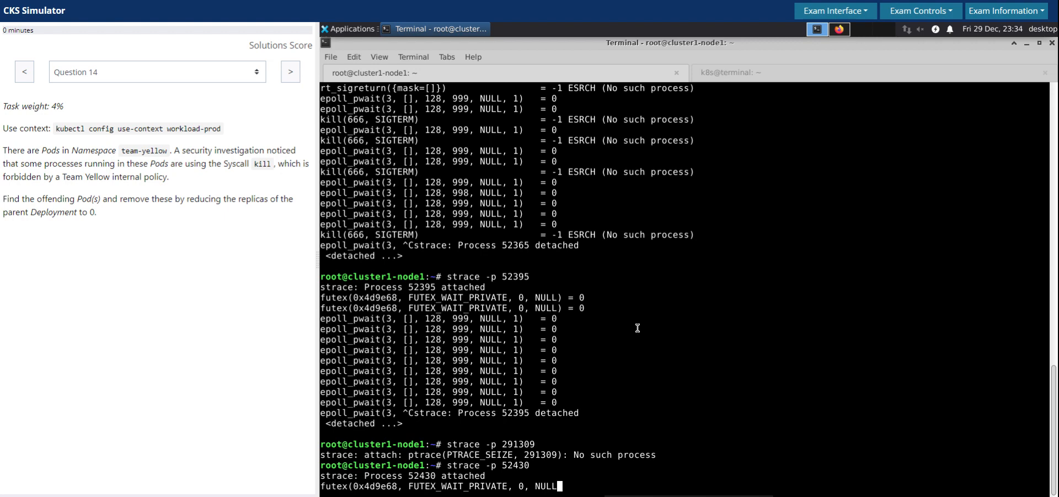
scroll("down", 3)
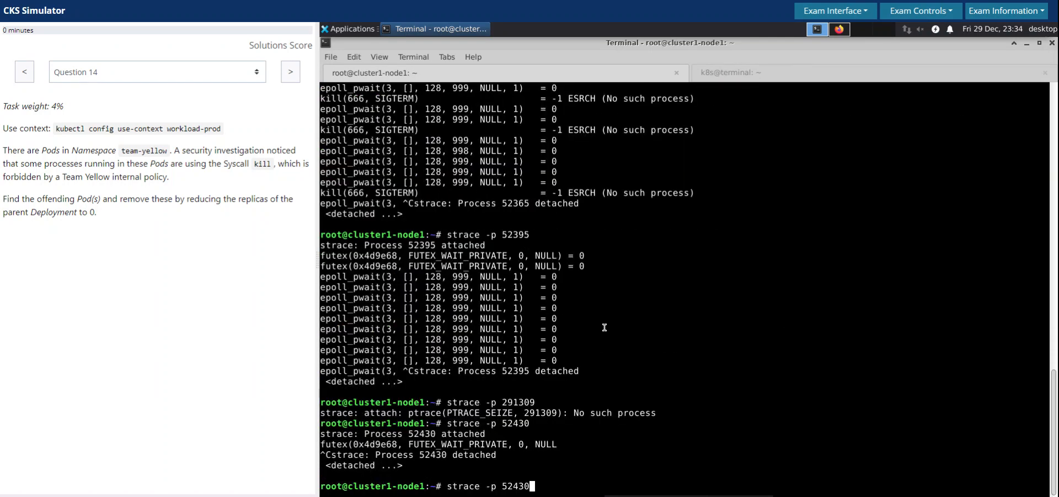
key("BackSpace")
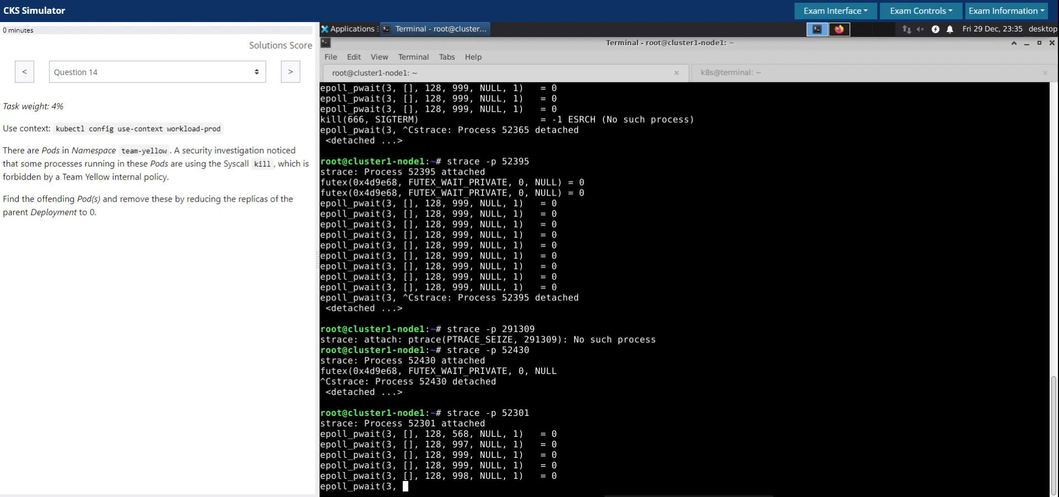
scroll("down", 3)
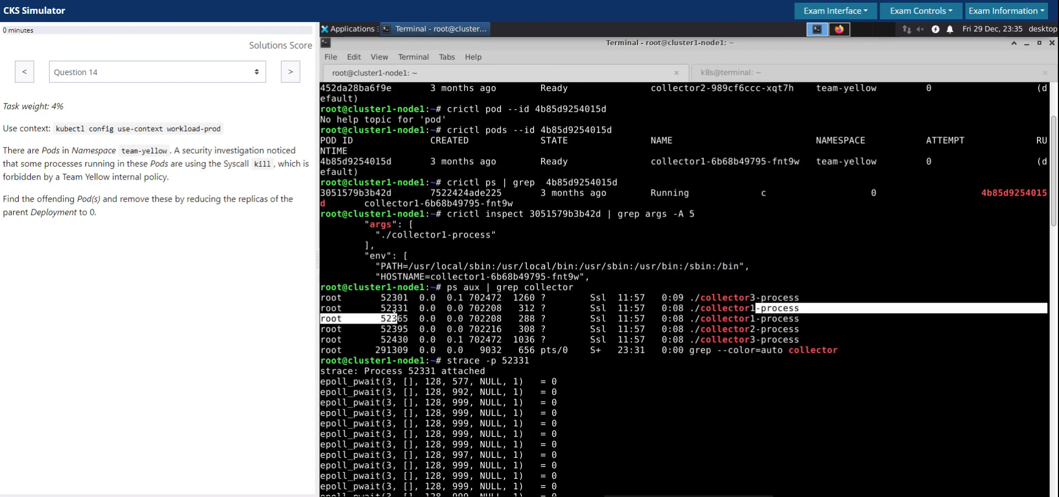
Step: Match PID 52331 to the collector1-process entry in the ps aux list
double_click(394, 308)
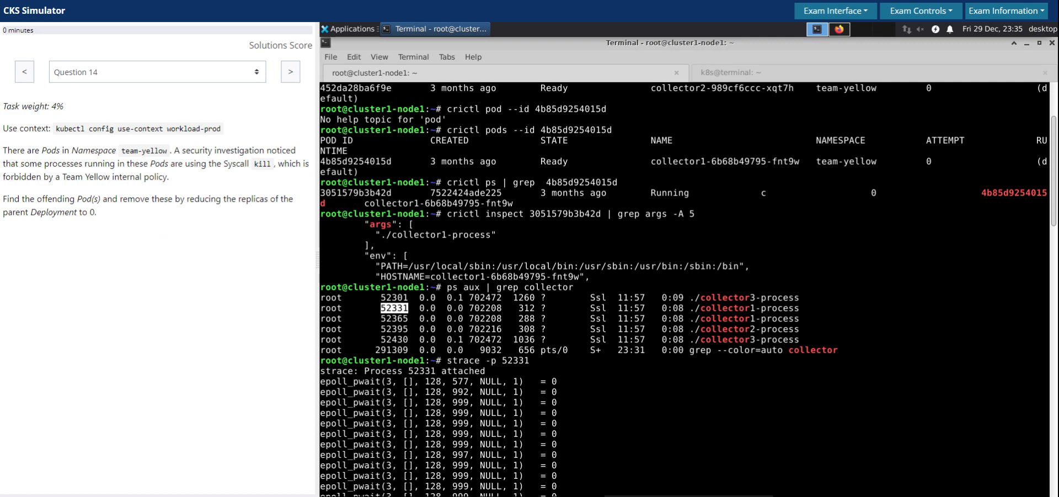
mouse_move(118, 222)
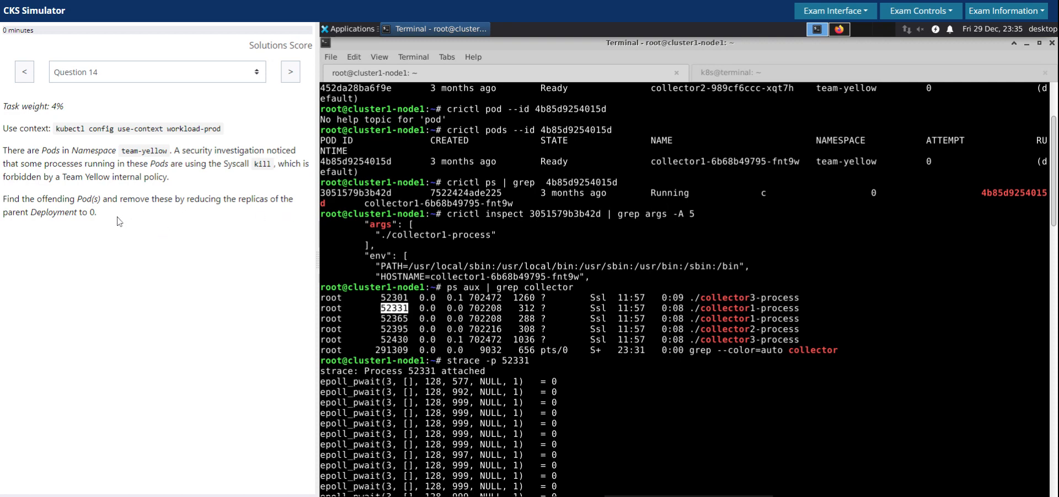
mouse_move(130, 224)
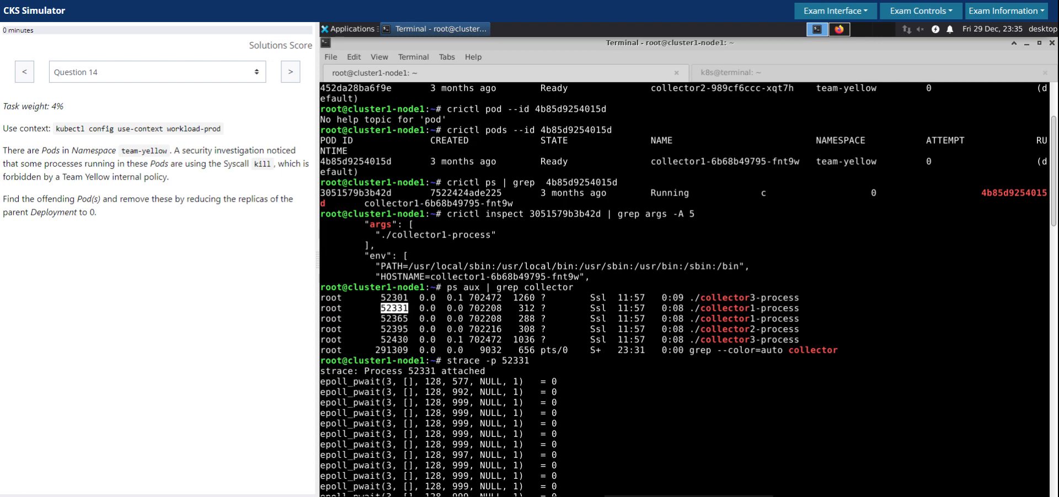
mouse_move(814, 304)
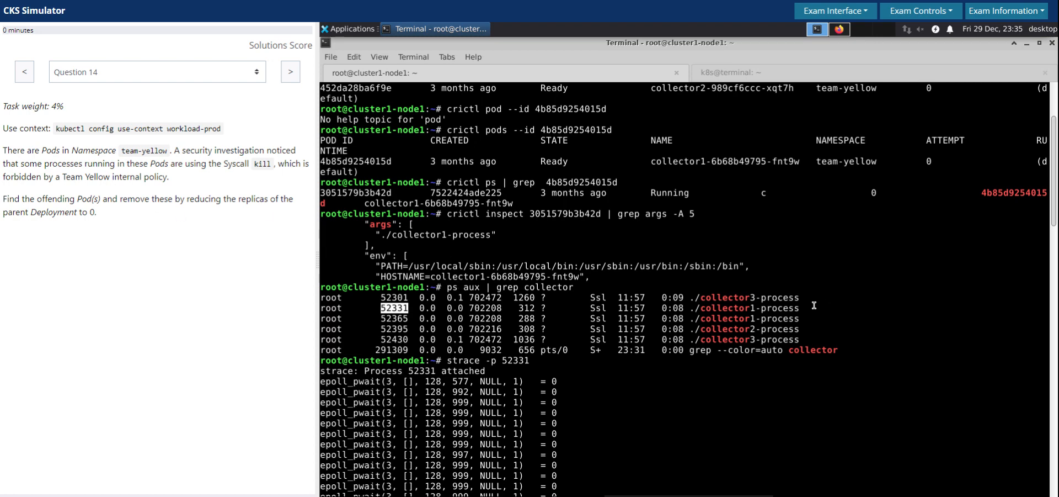
double_click(723, 308)
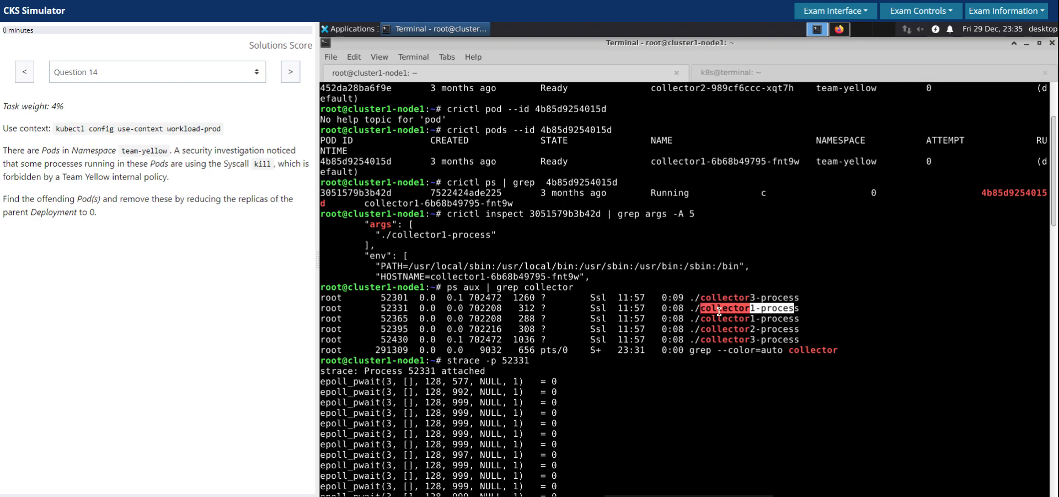
mouse_move(628, 169)
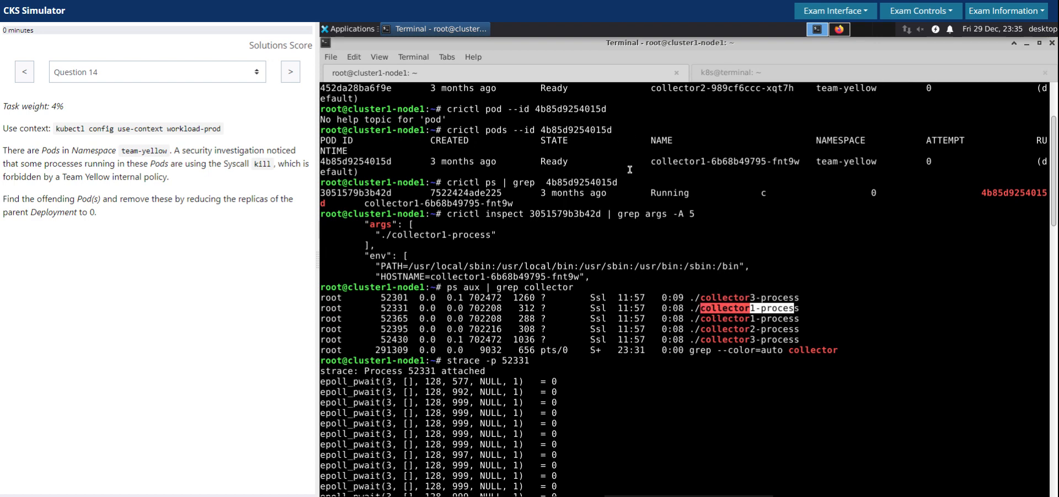
mouse_move(565, 216)
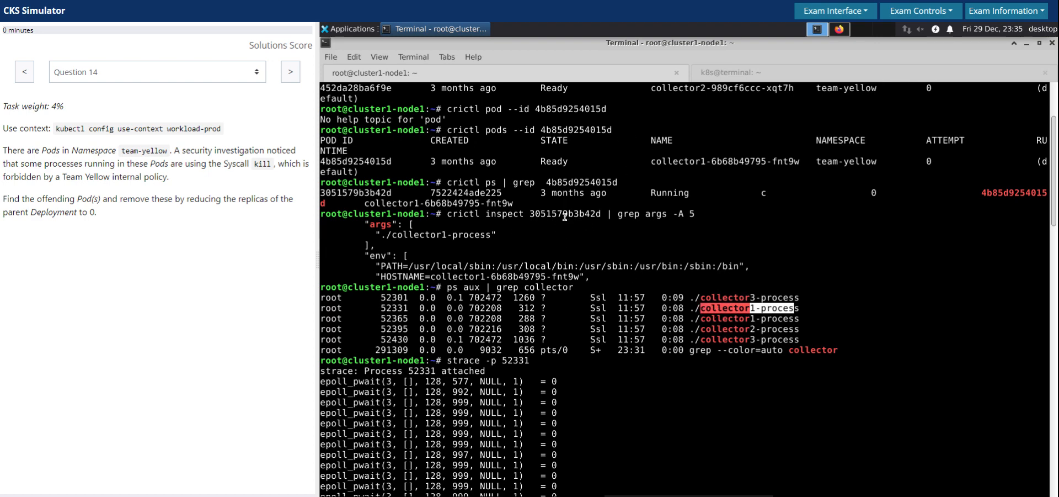
mouse_move(755, 313)
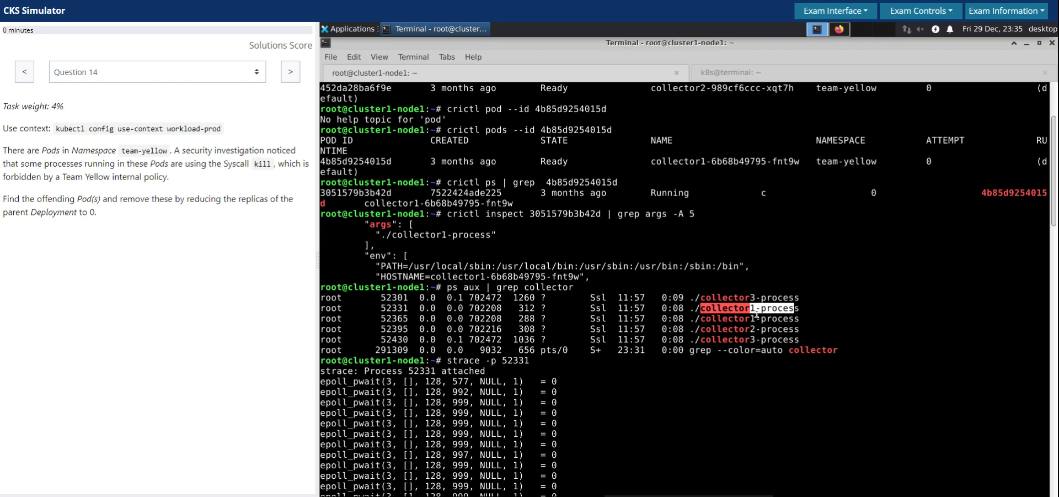
mouse_move(694, 247)
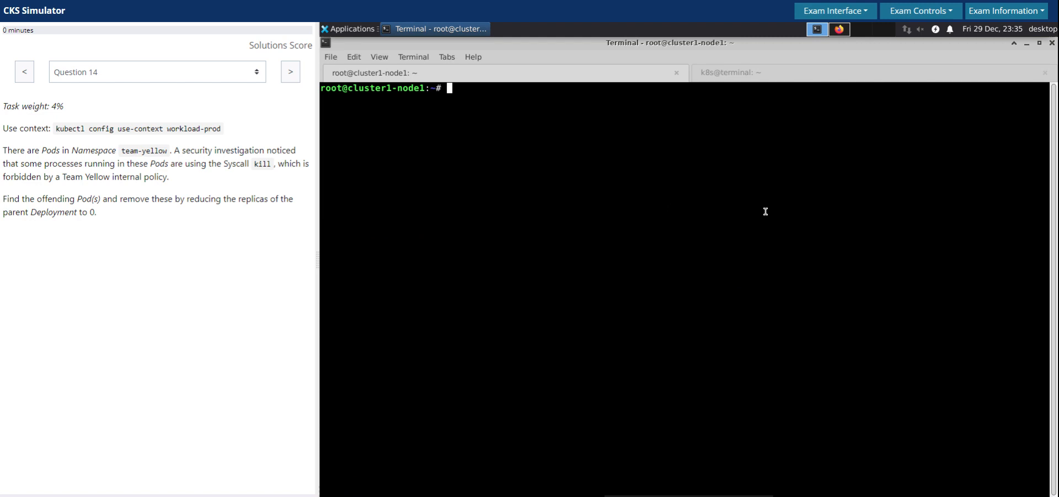
Step: Exit the node shell and list team-yellow pods and deployments, showing collector1 at 2/2
type("exit")
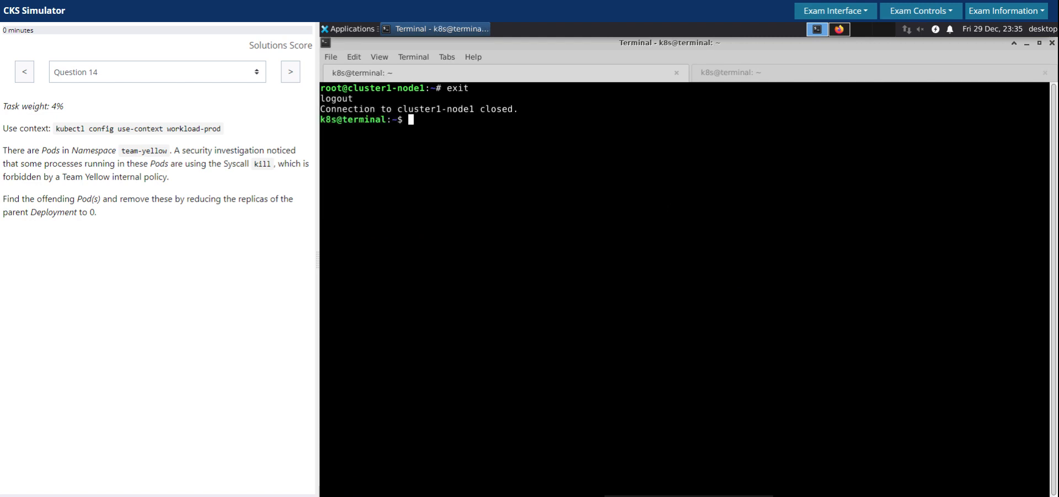
type("k -n team-yellow get pods -o wide")
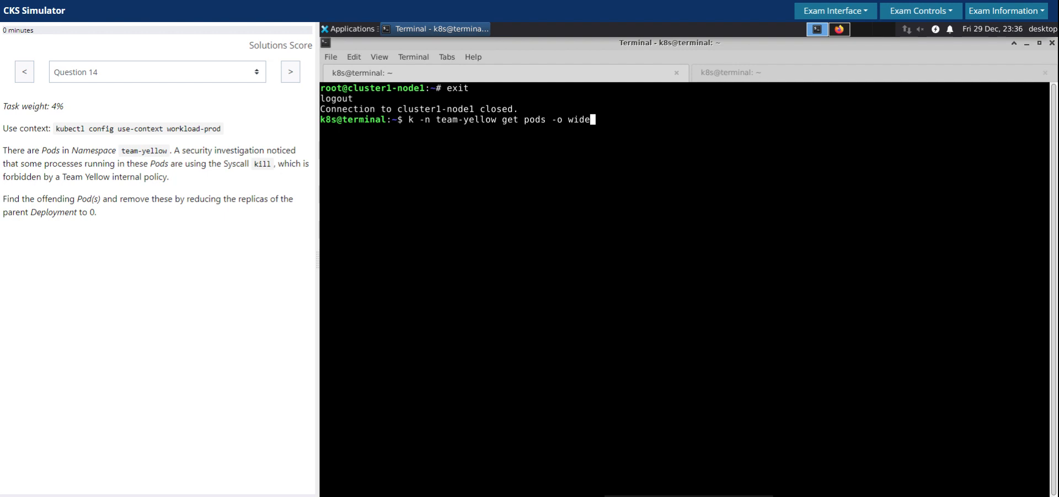
key("BackSpace")
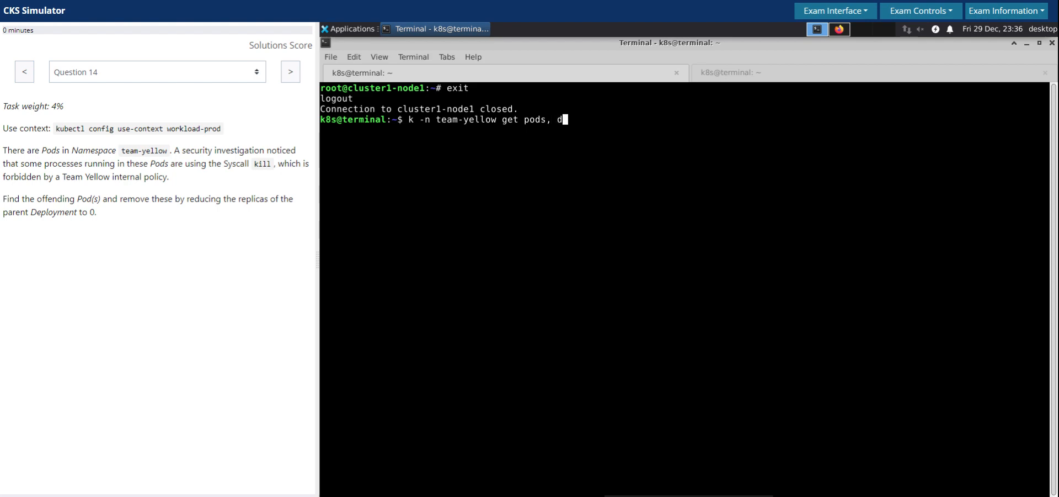
type("eployments.apps")
key("Return")
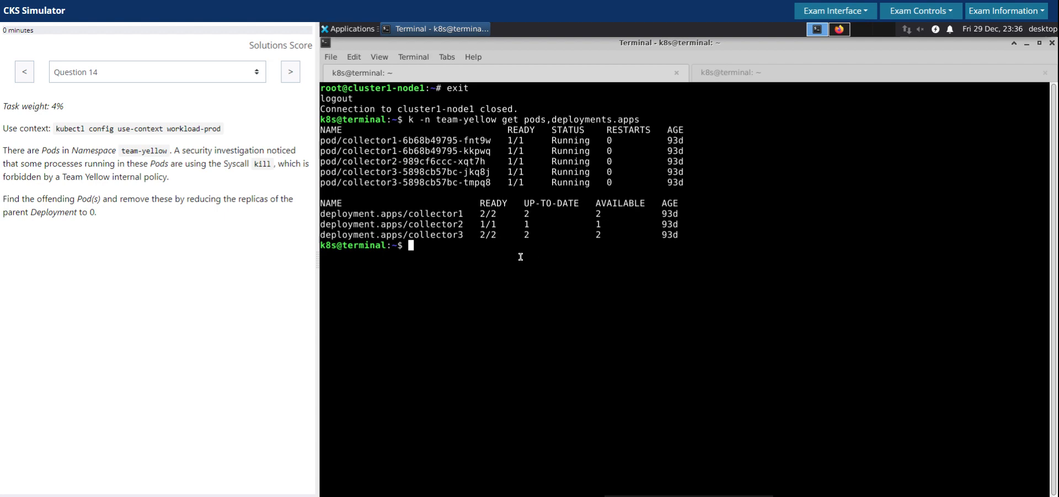
double_click(391, 213)
type("k -n team-yellow")
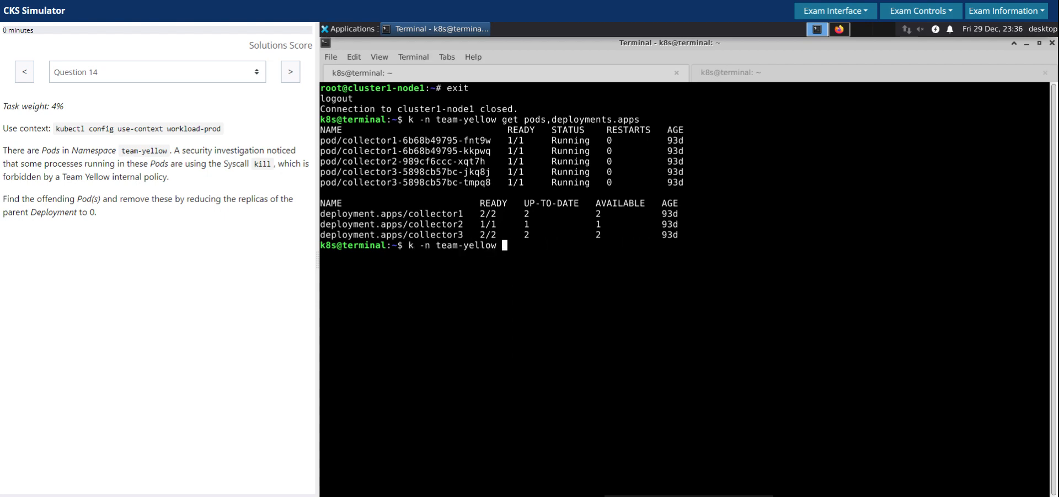
Step: Scale deployment collector1 in team-yellow to 0 replicas and relist to confirm its pods are gone
type("scale")
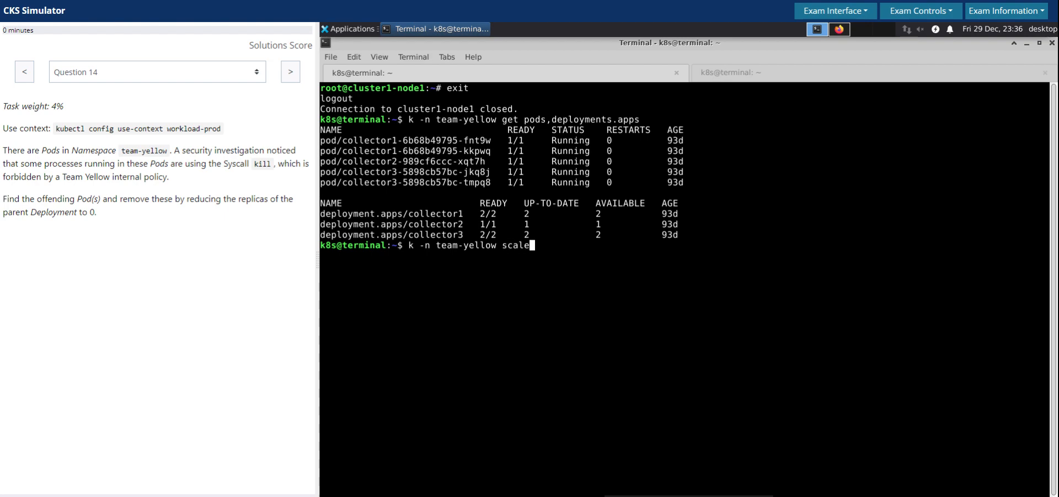
type("deployment")
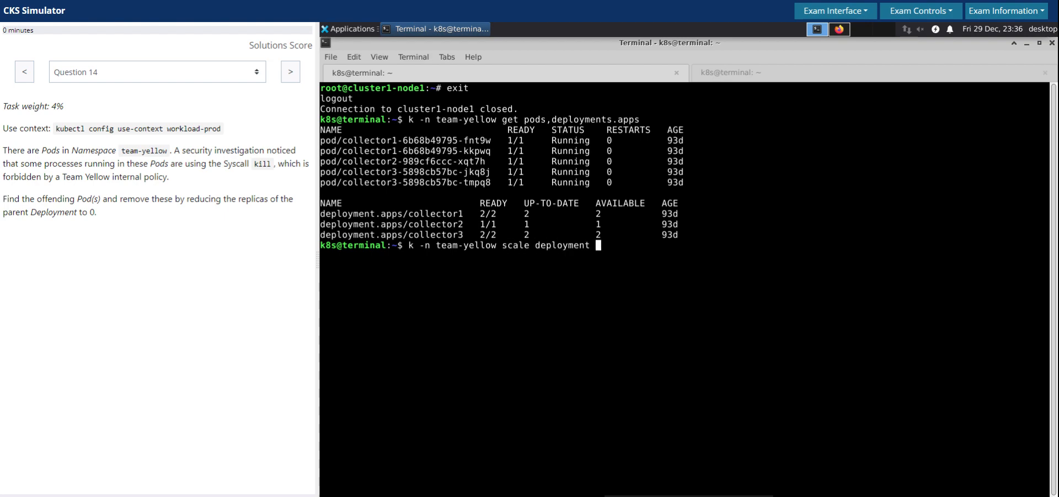
type("collector2")
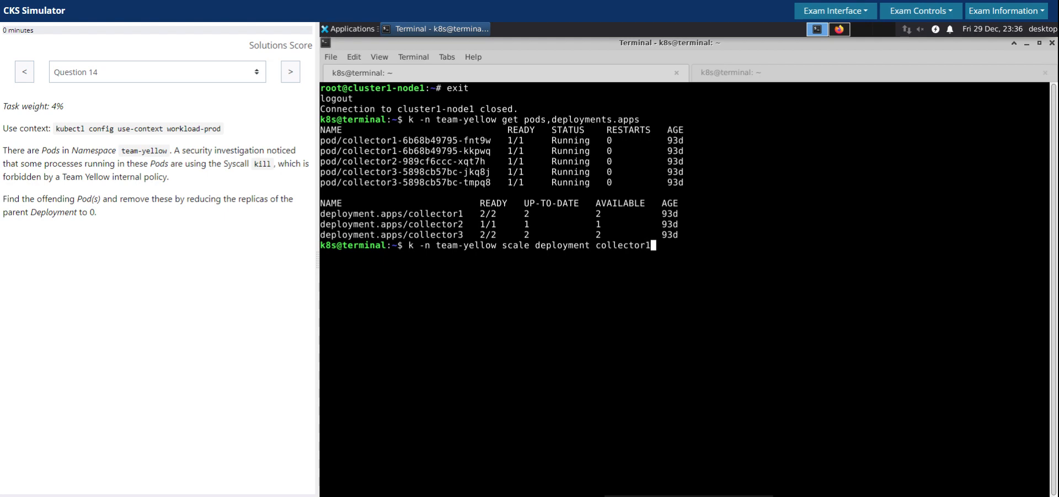
type("--replicas")
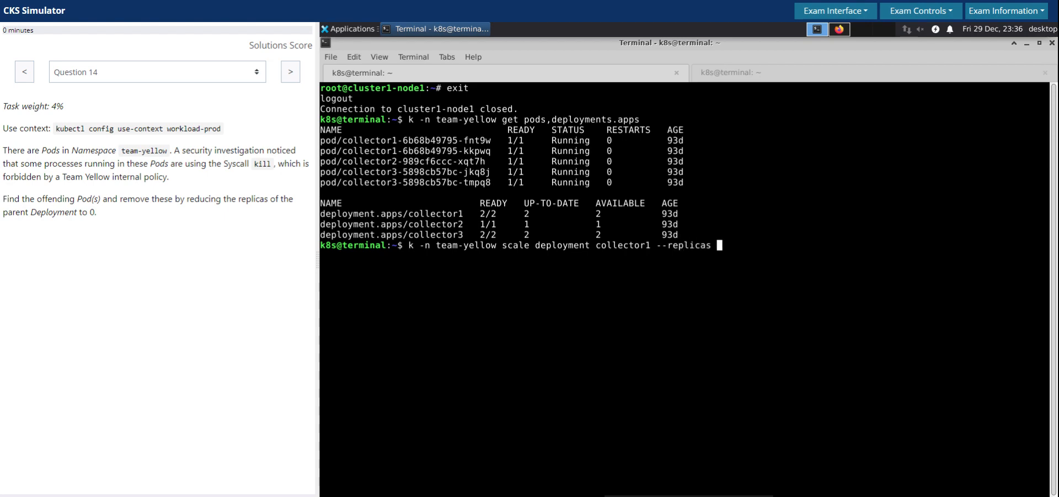
type("0")
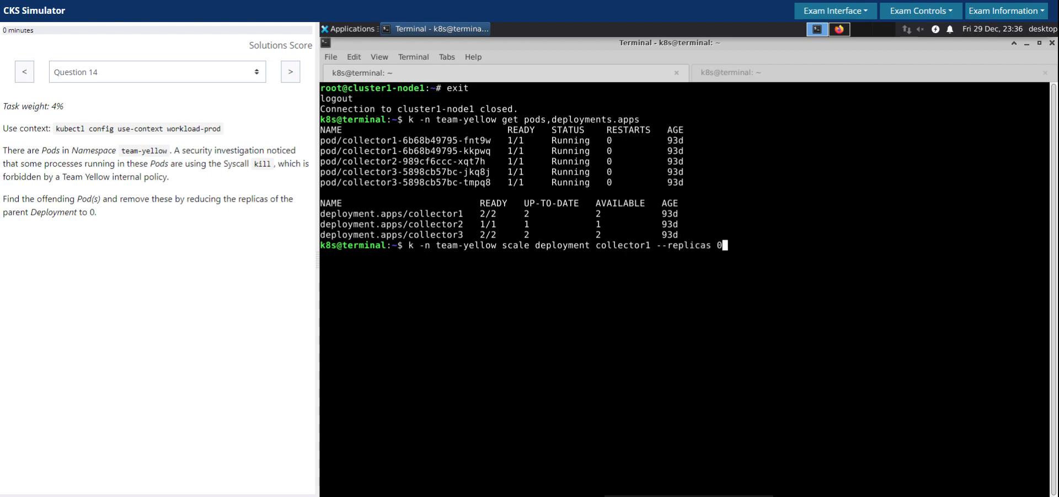
key("Return")
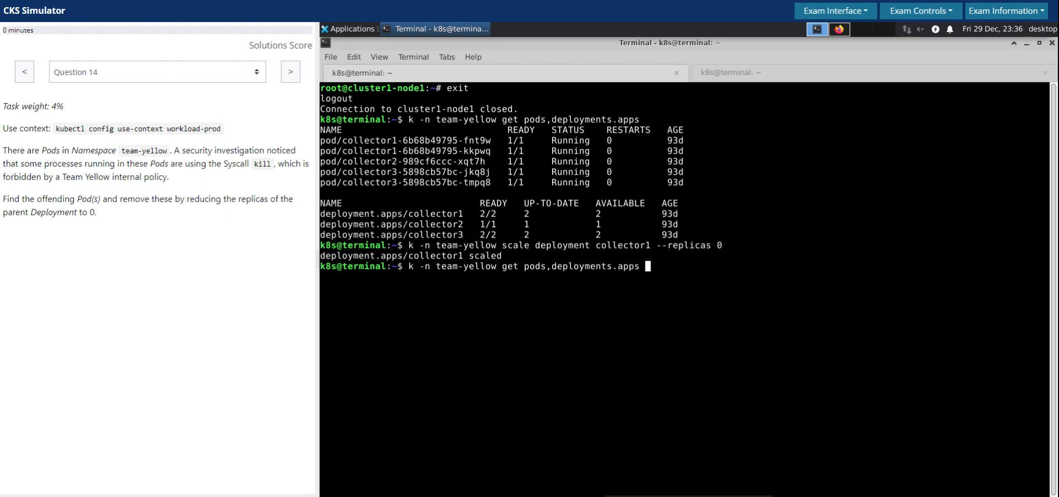
key("Return")
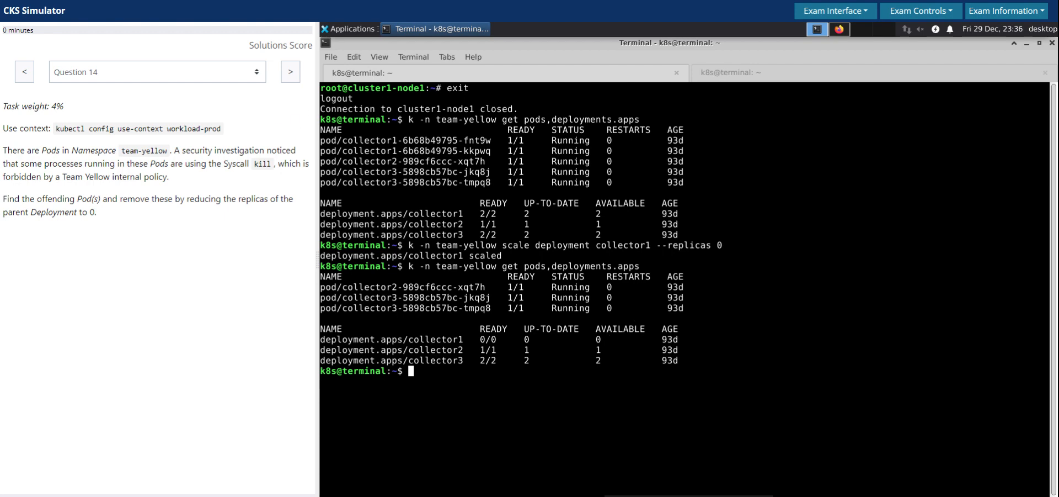
mouse_move(746, 176)
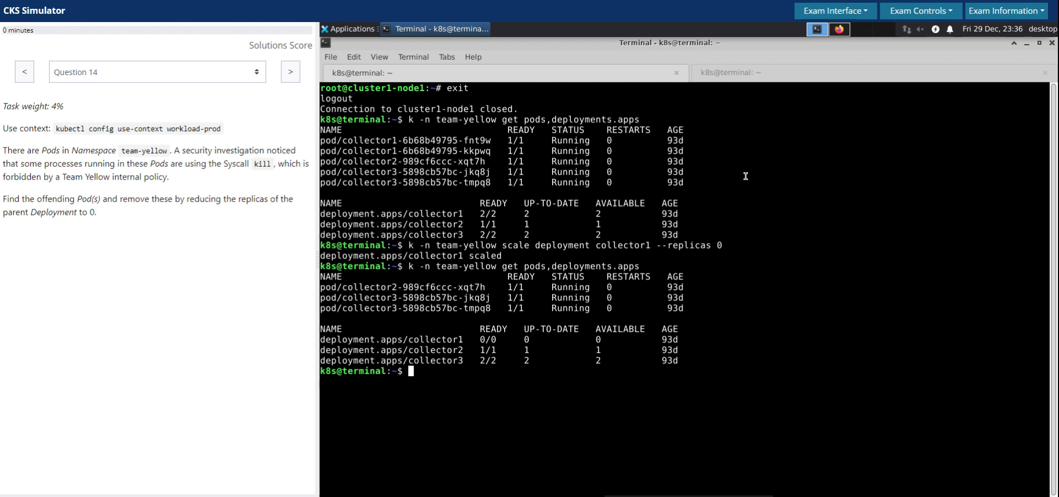